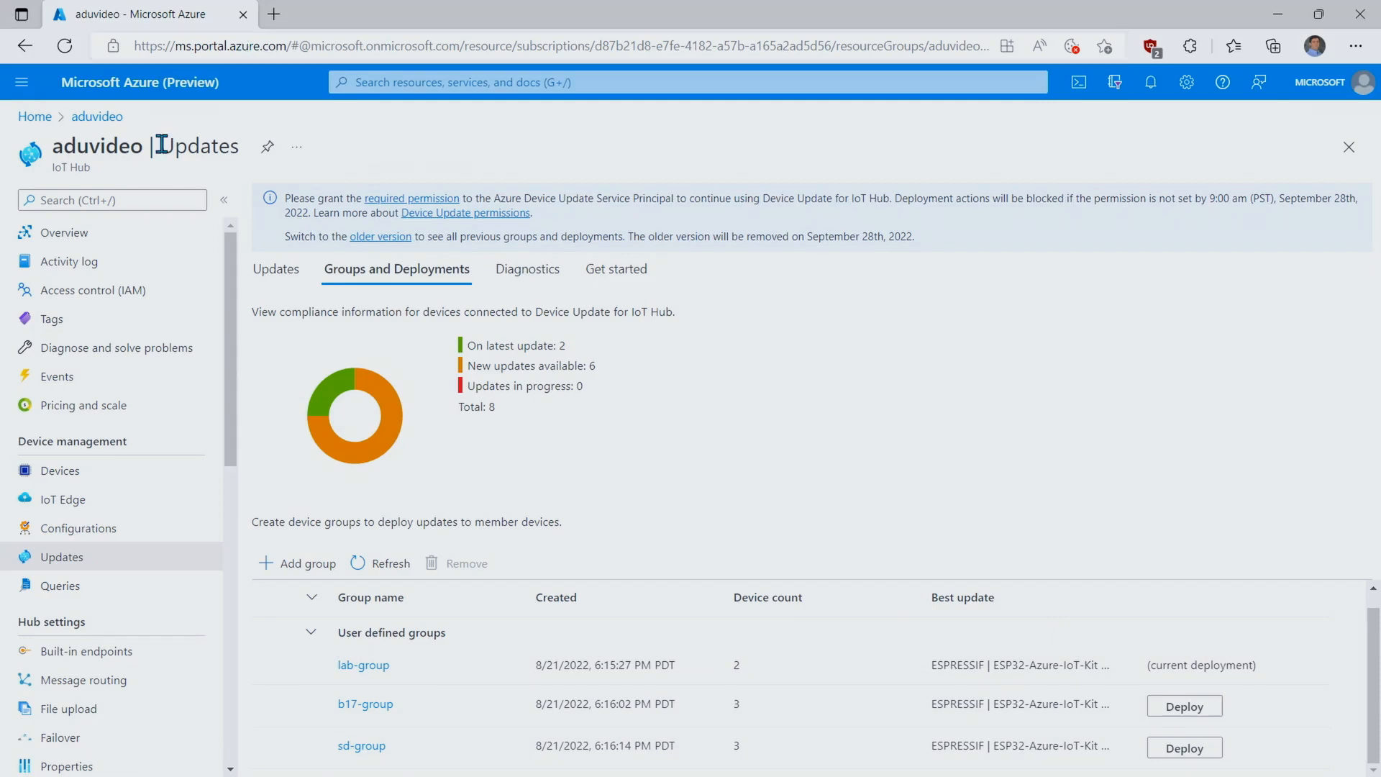
mouse_move(104, 597)
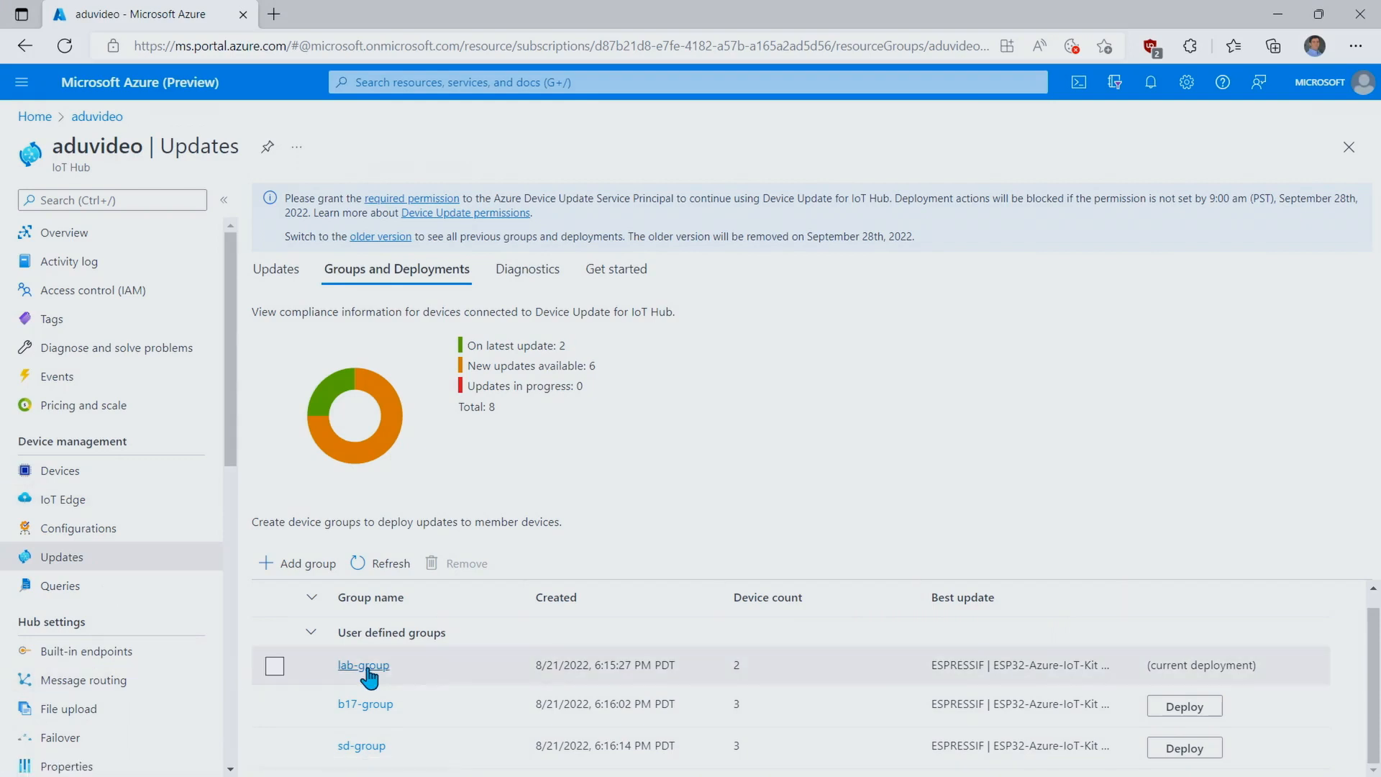
mouse_move(342, 674)
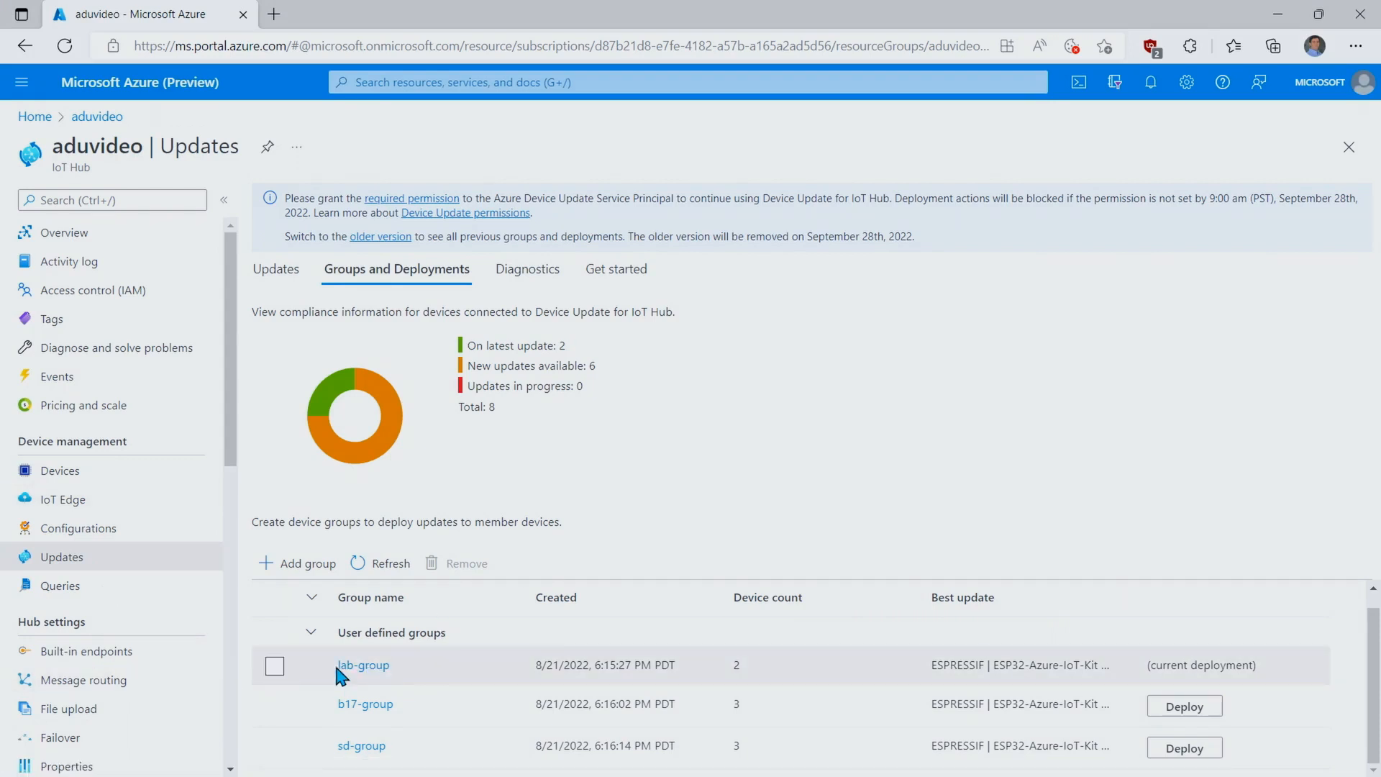
mouse_move(346, 685)
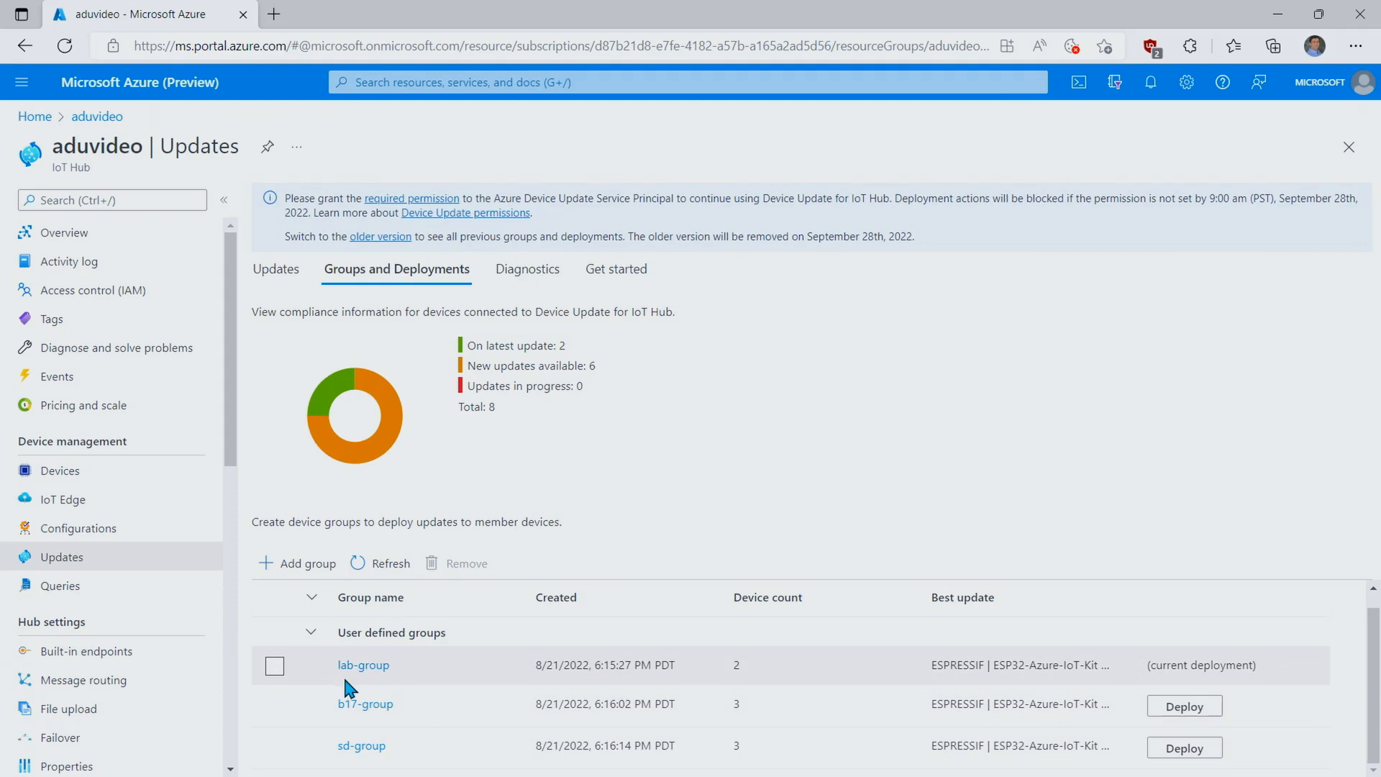
mouse_move(751, 747)
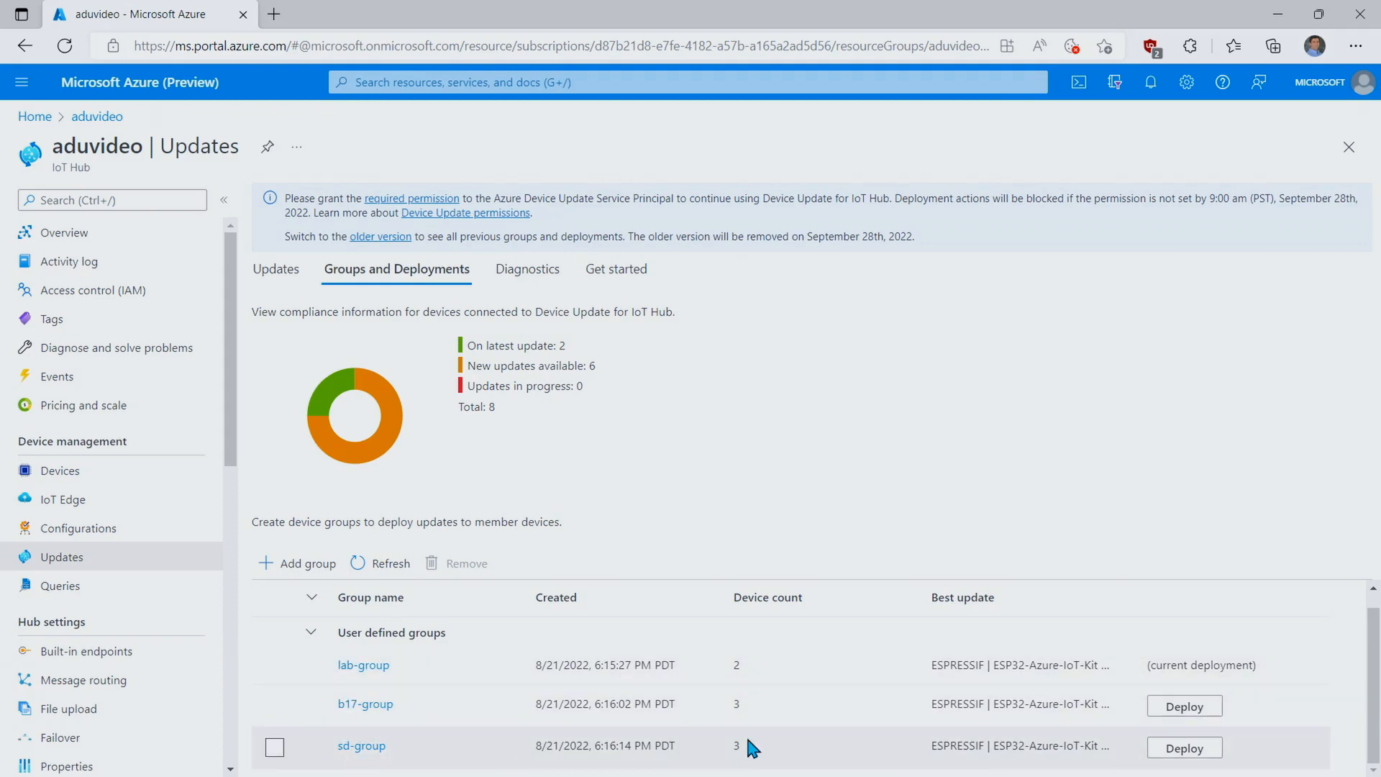
mouse_move(758, 664)
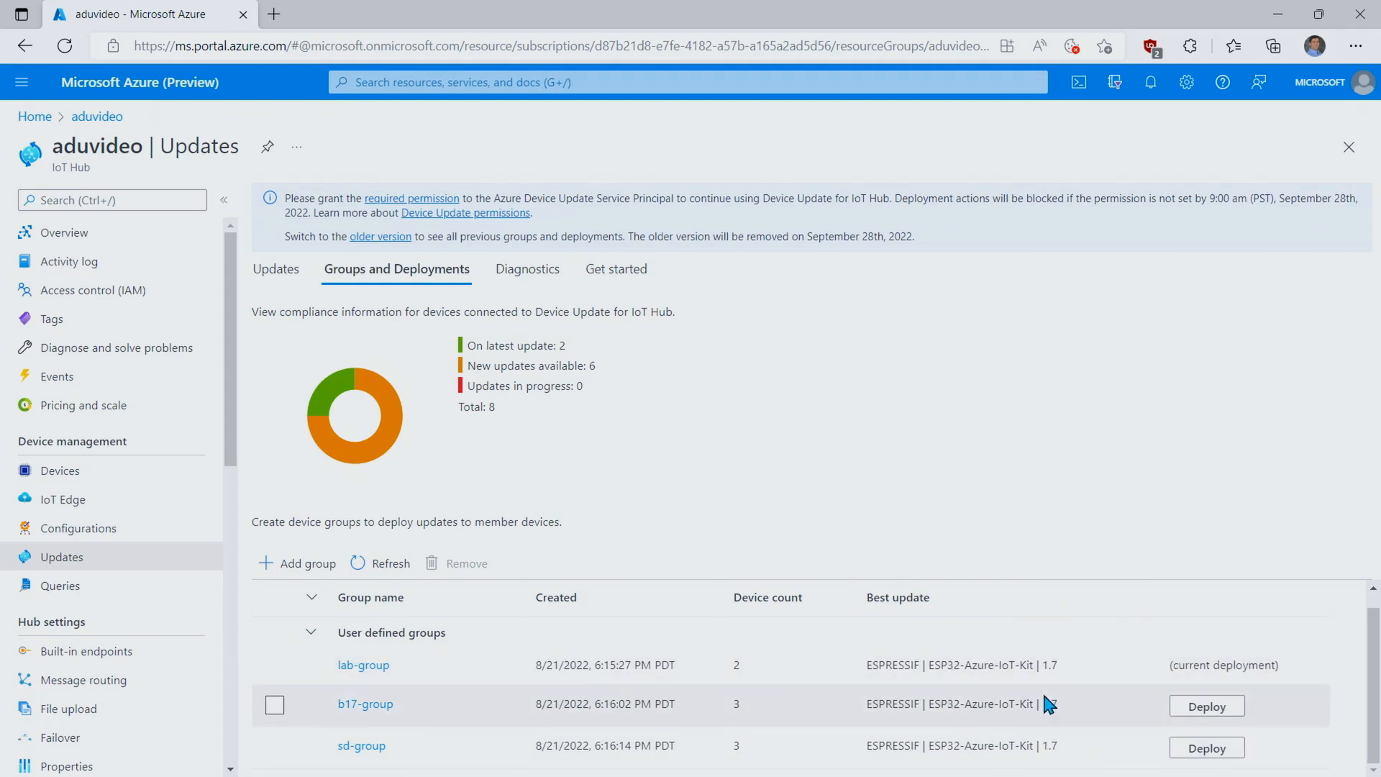
mouse_move(1050, 666)
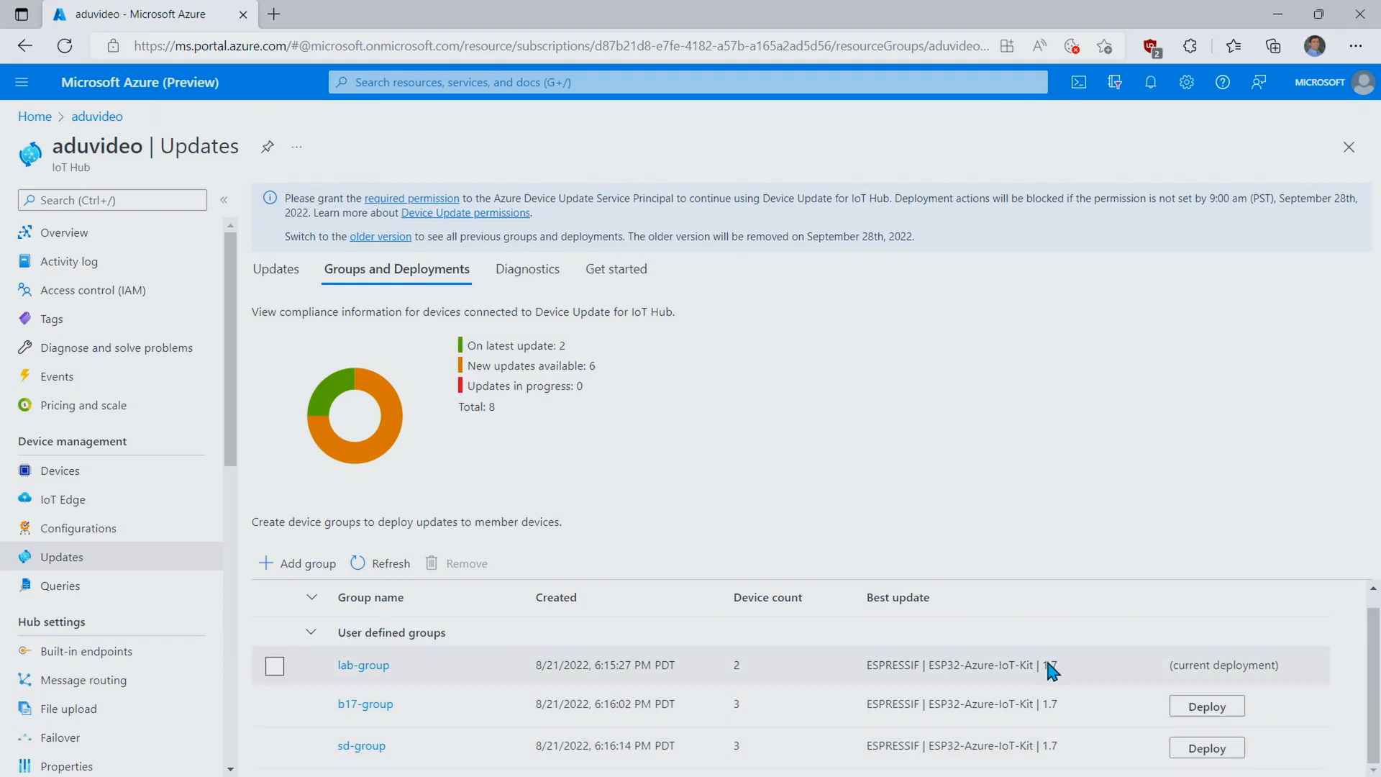
mouse_move(1276, 666)
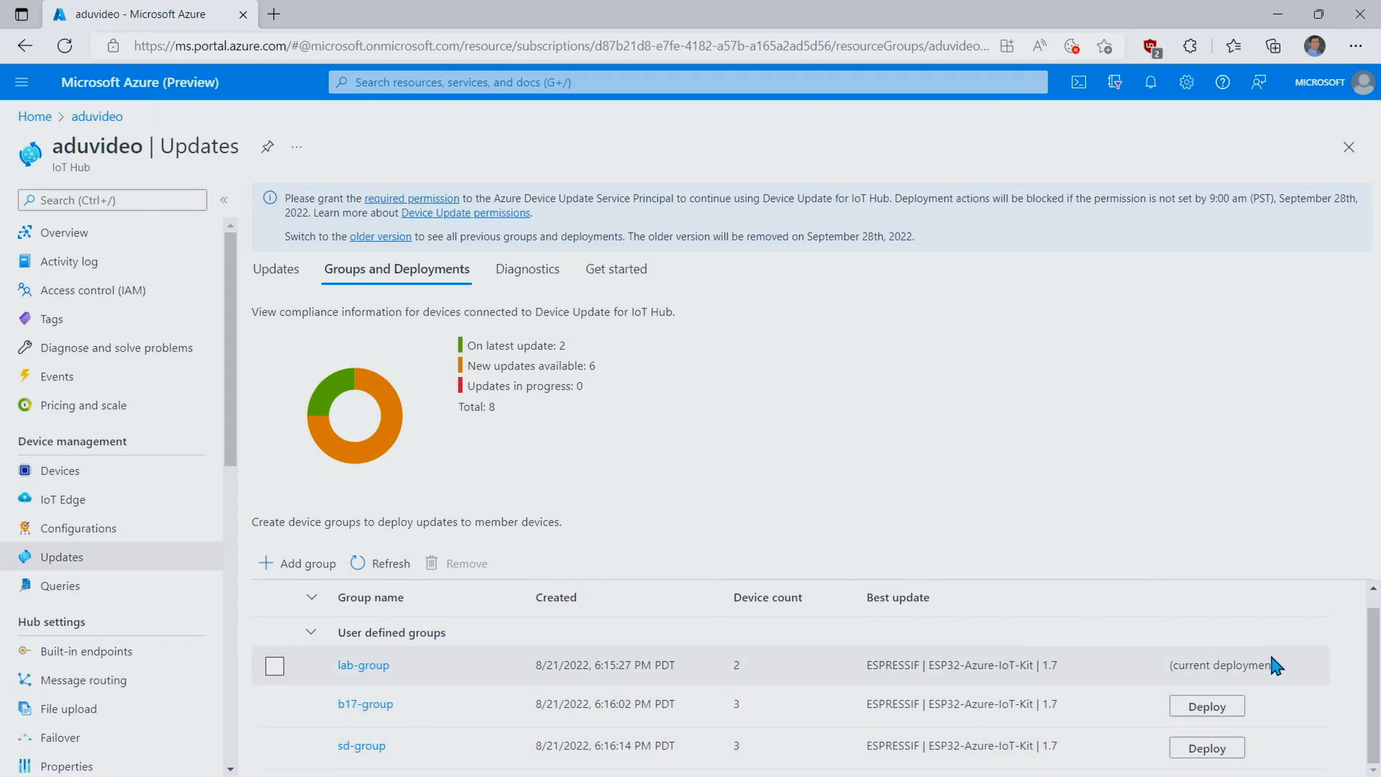
mouse_move(1282, 694)
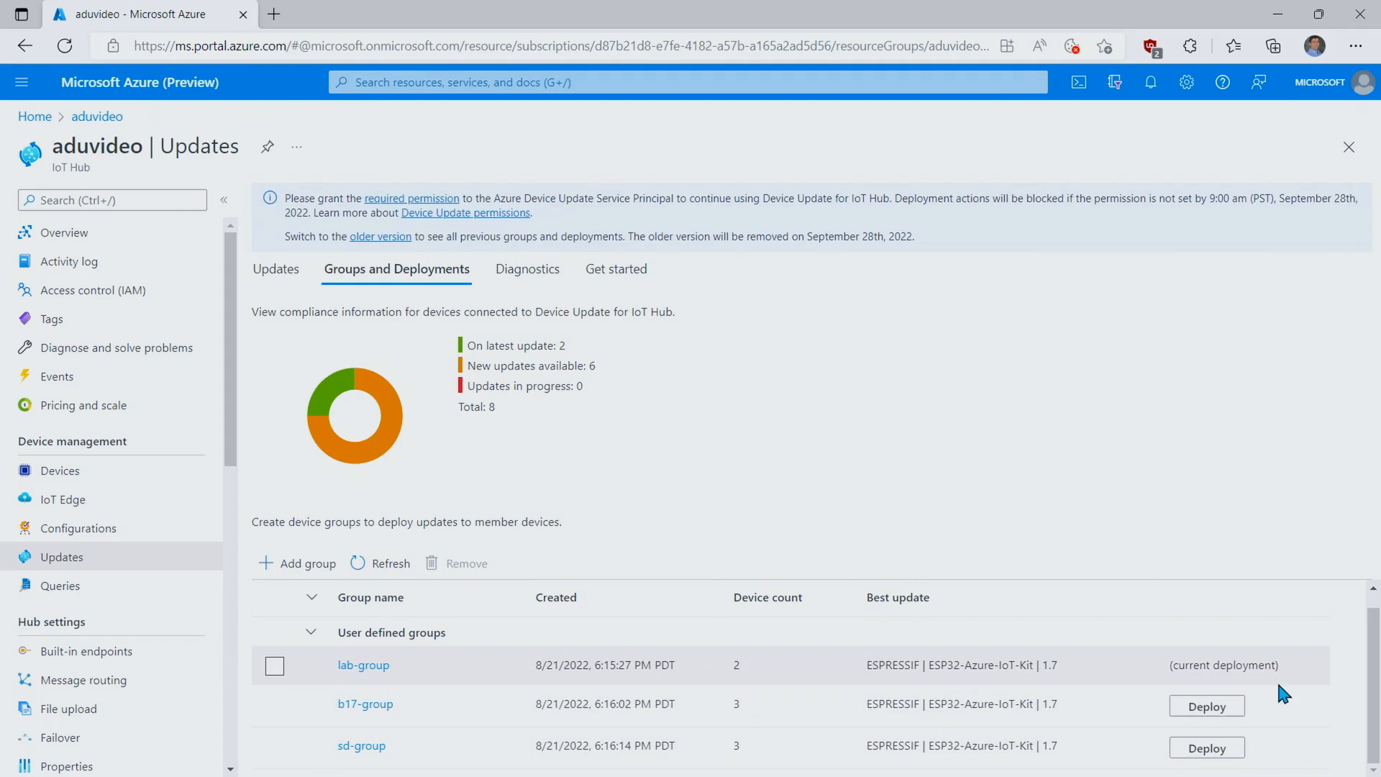
mouse_move(1164, 676)
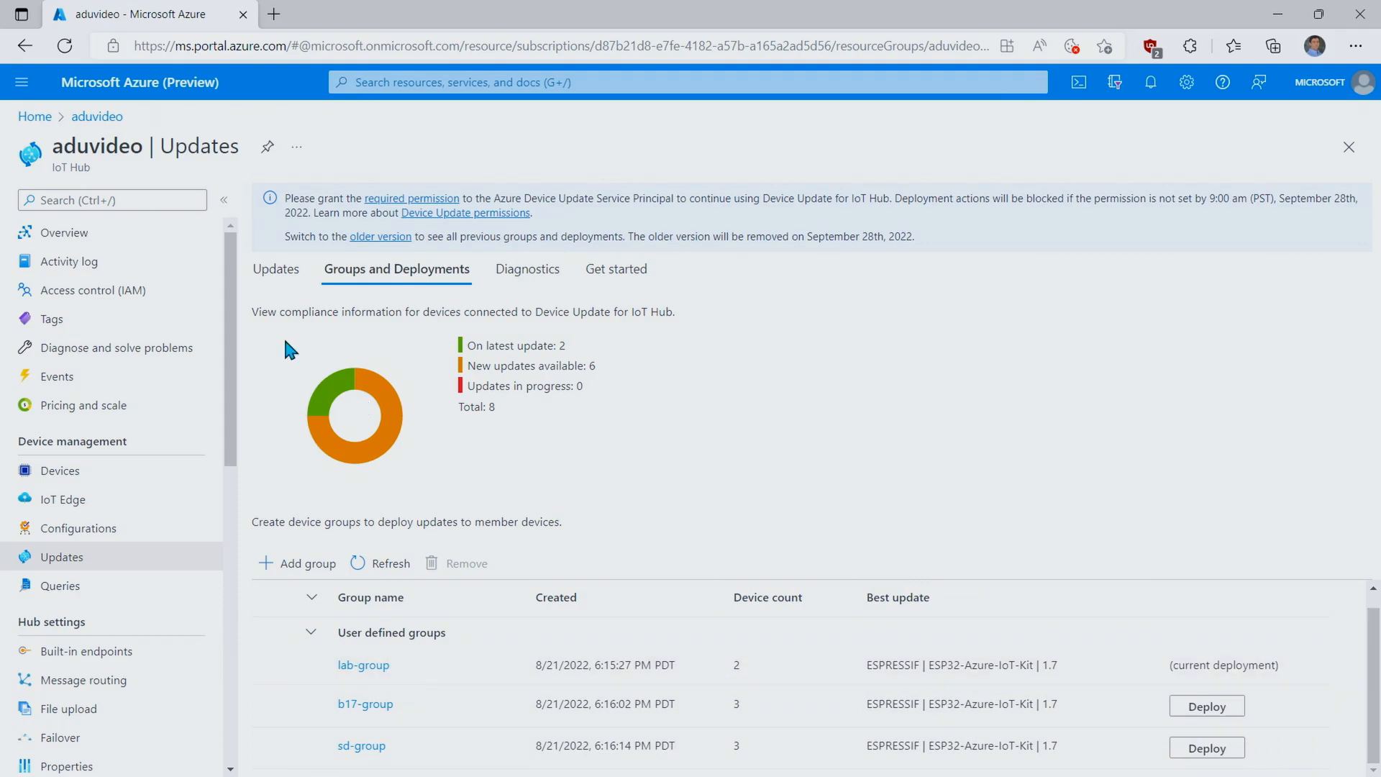
mouse_move(374, 342)
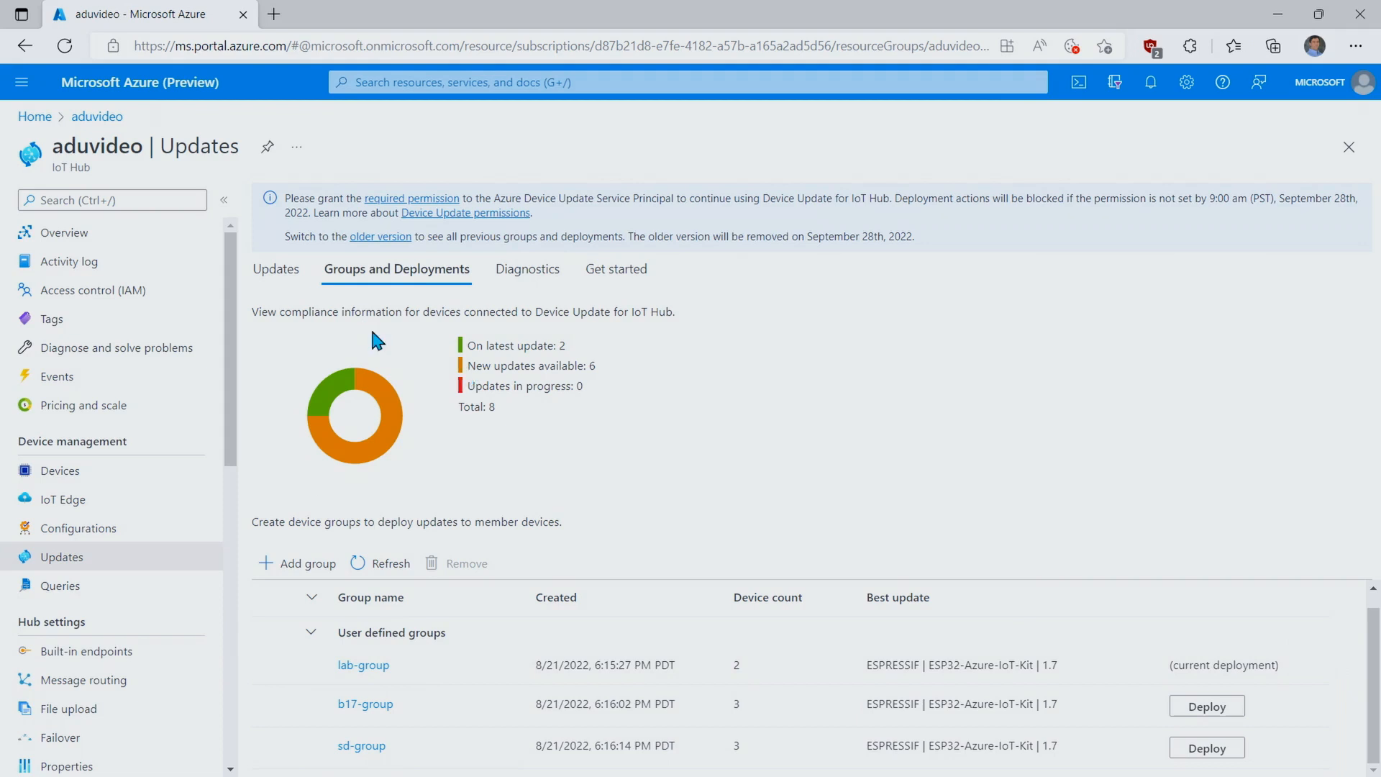
mouse_move(564, 342)
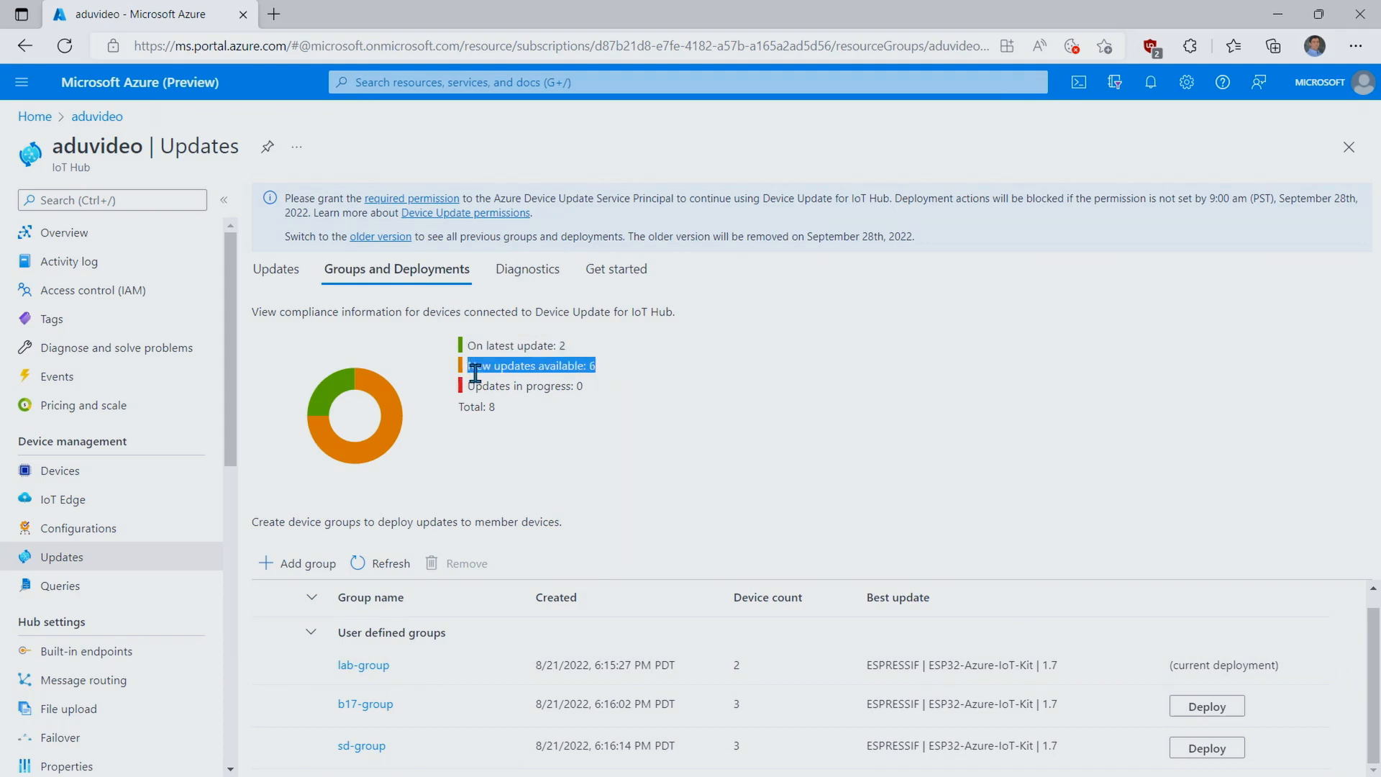
mouse_move(646, 479)
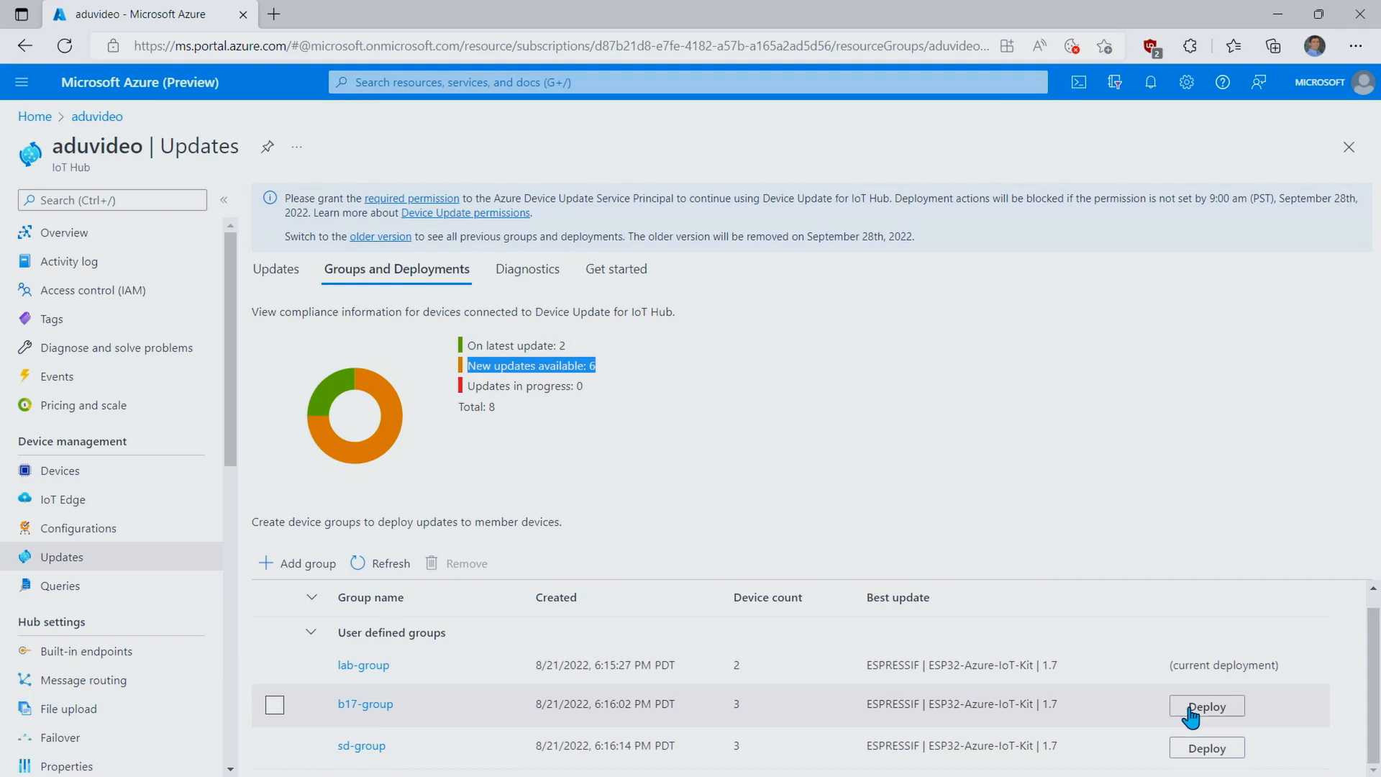
- Create a deployment of ESP32-Azure-IoT-Kit 1.7 to b17-group, starting immediately
click(1205, 705)
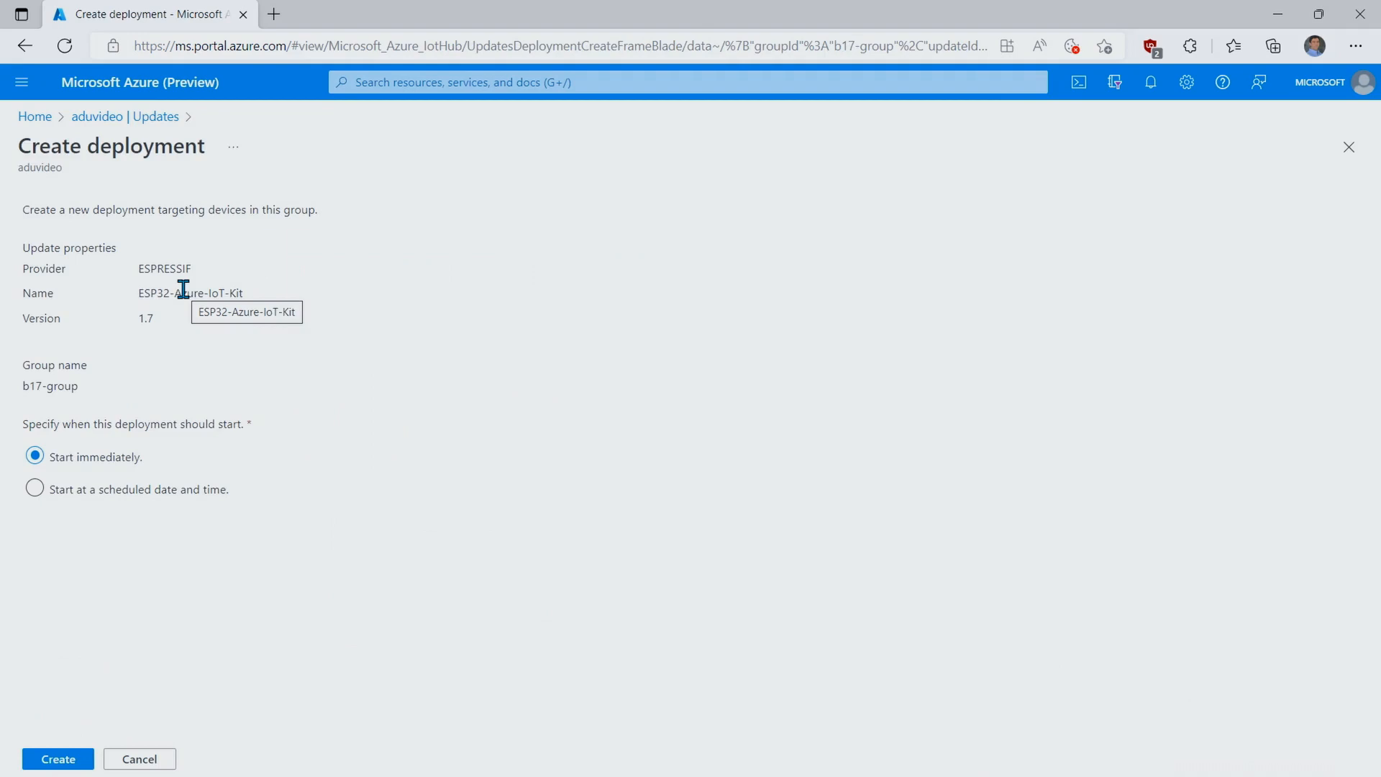
mouse_move(19, 487)
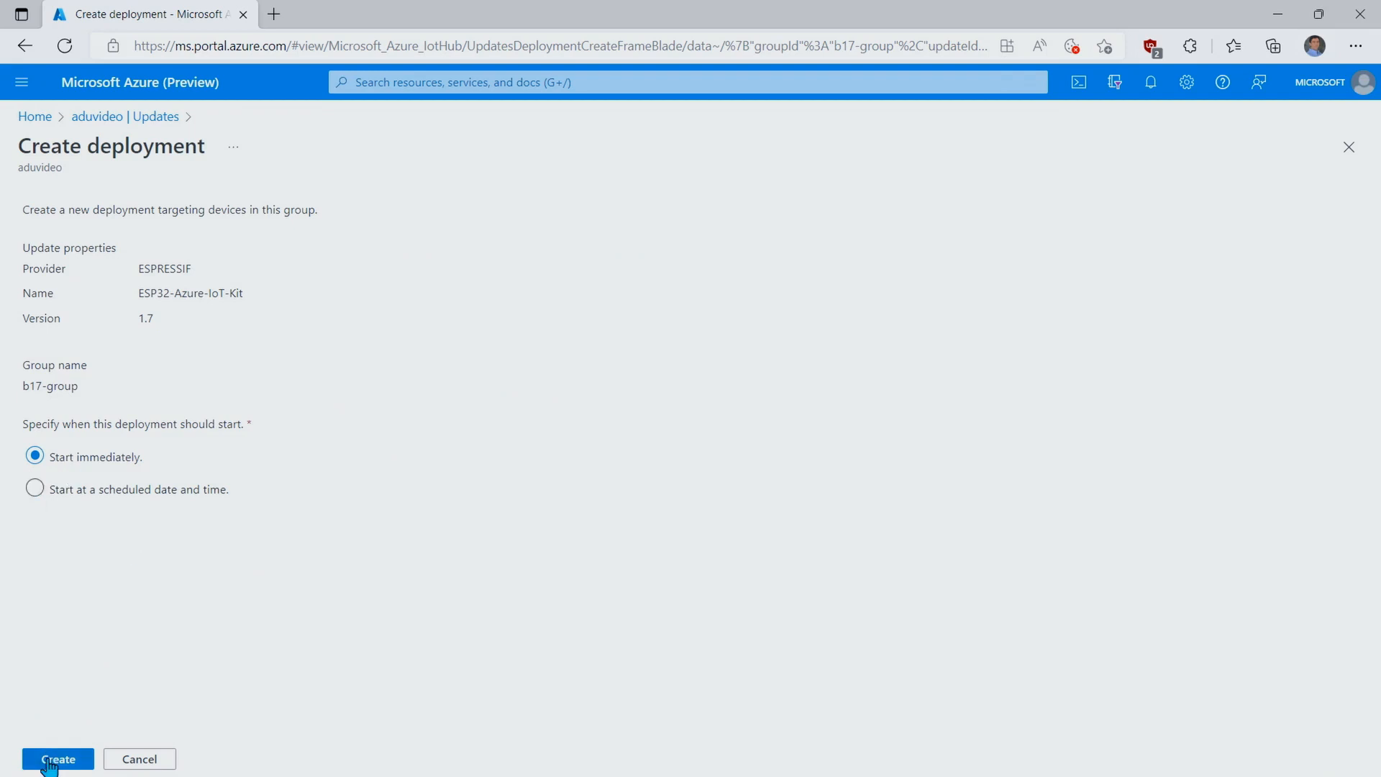
click(58, 758)
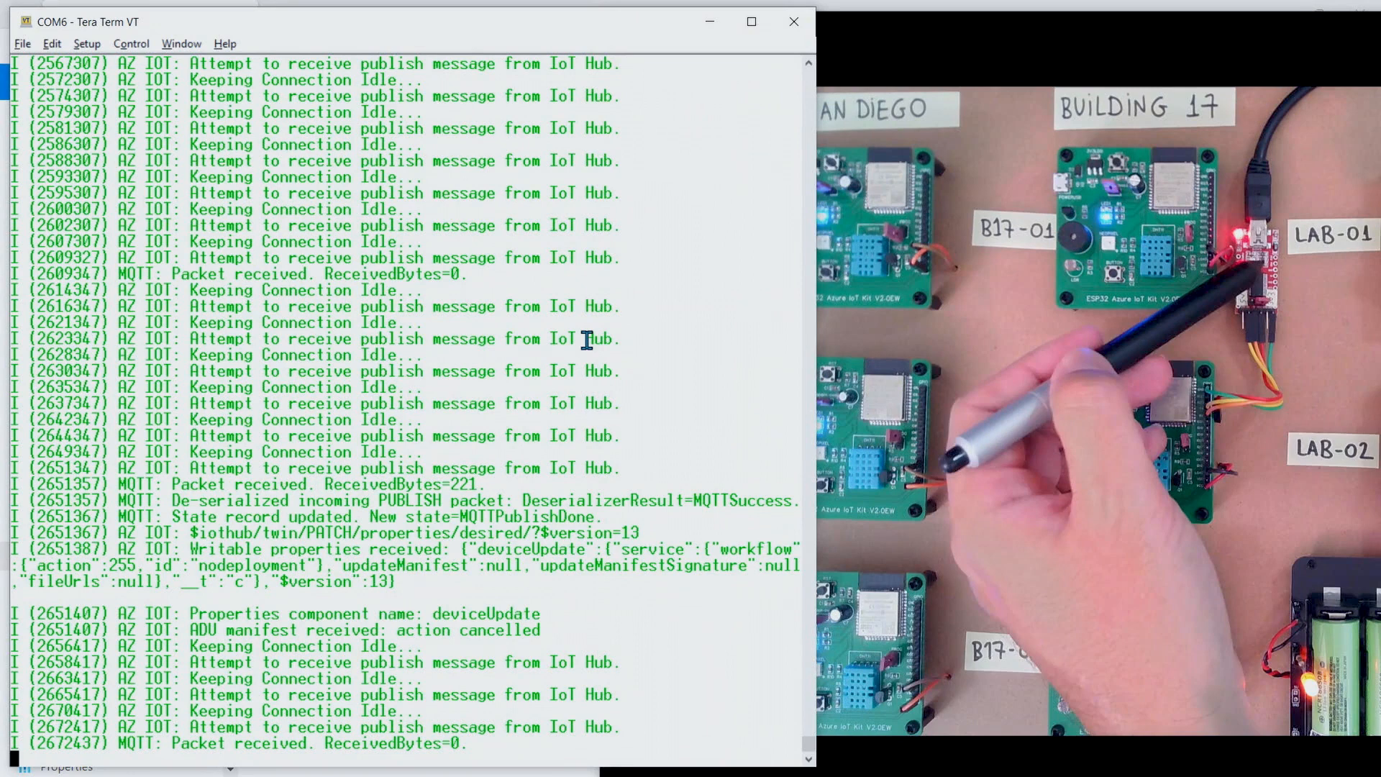
scroll(down, 3)
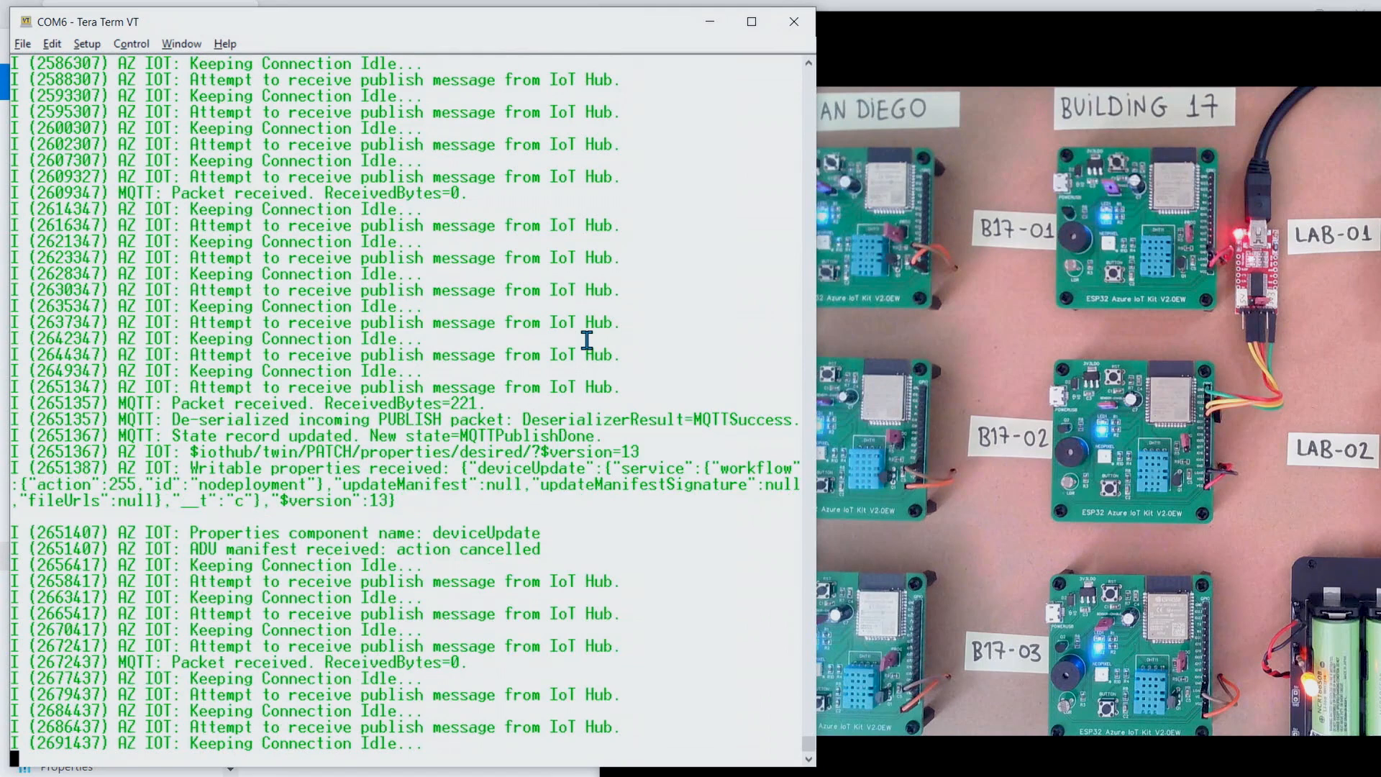
scroll(down, 3)
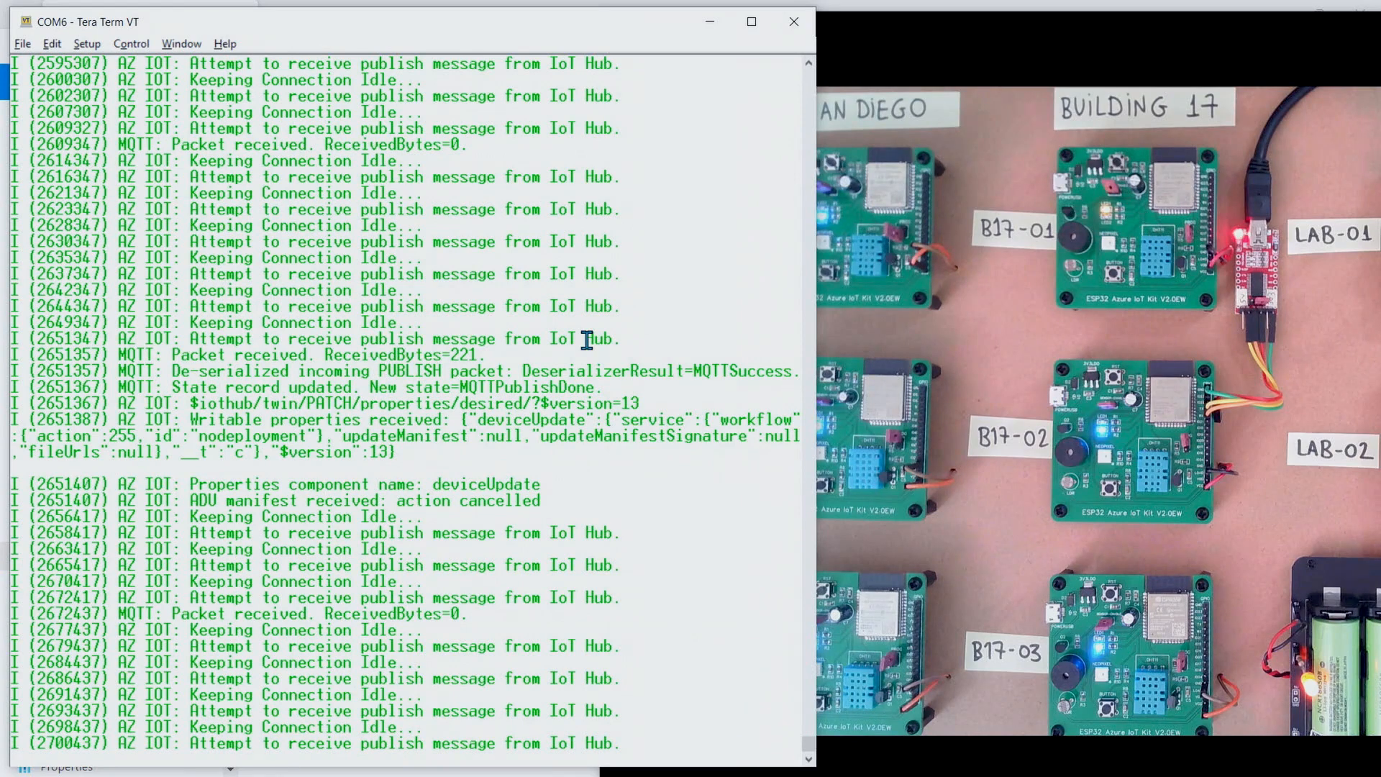
scroll(down, 3)
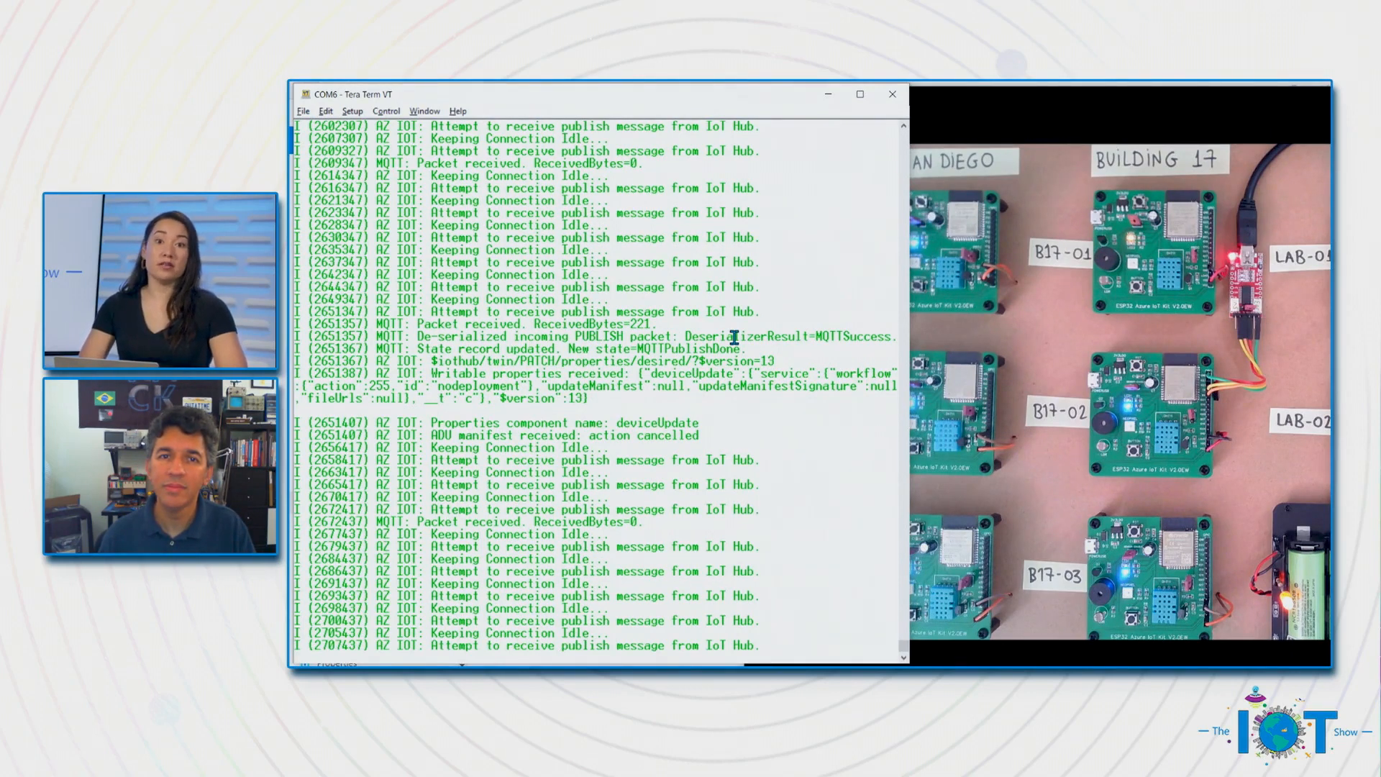
scroll(down, 3)
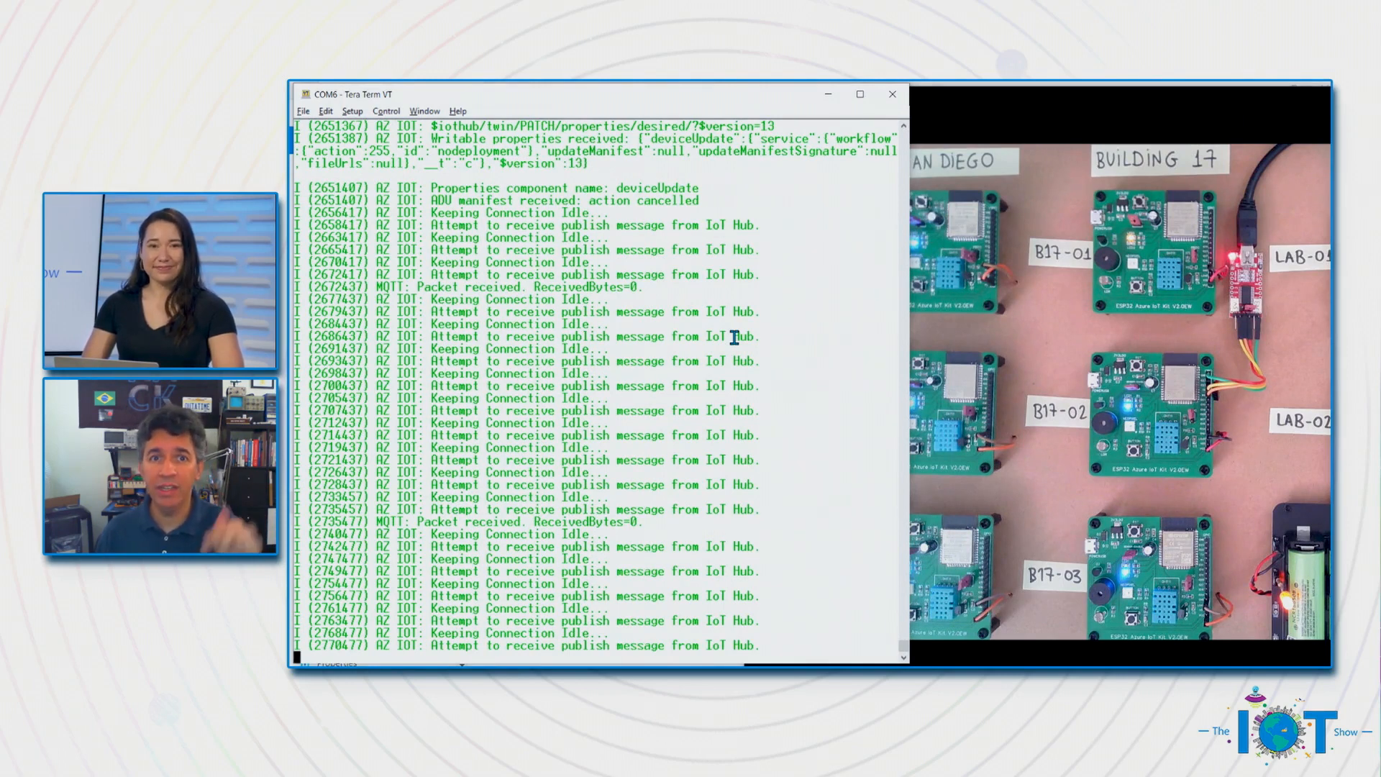
scroll(down, 3)
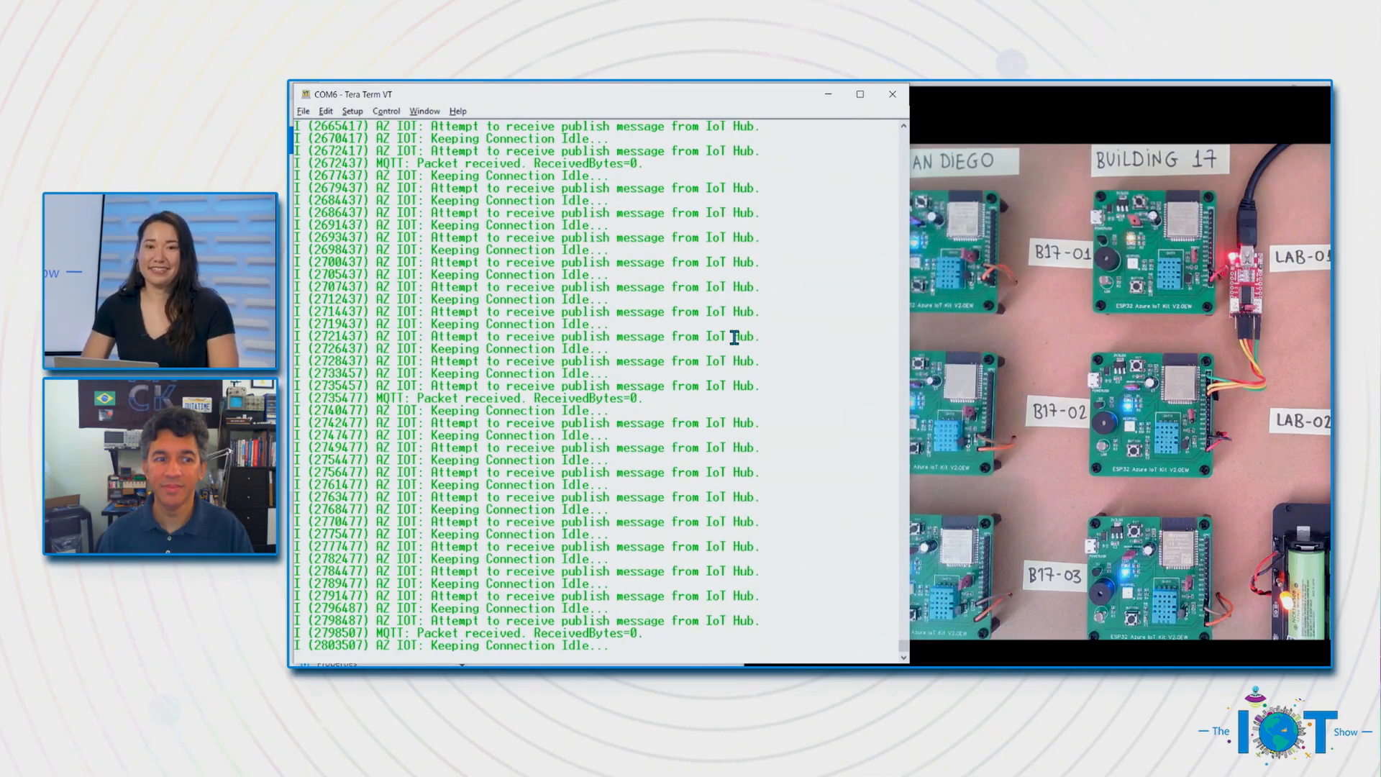
click(859, 95)
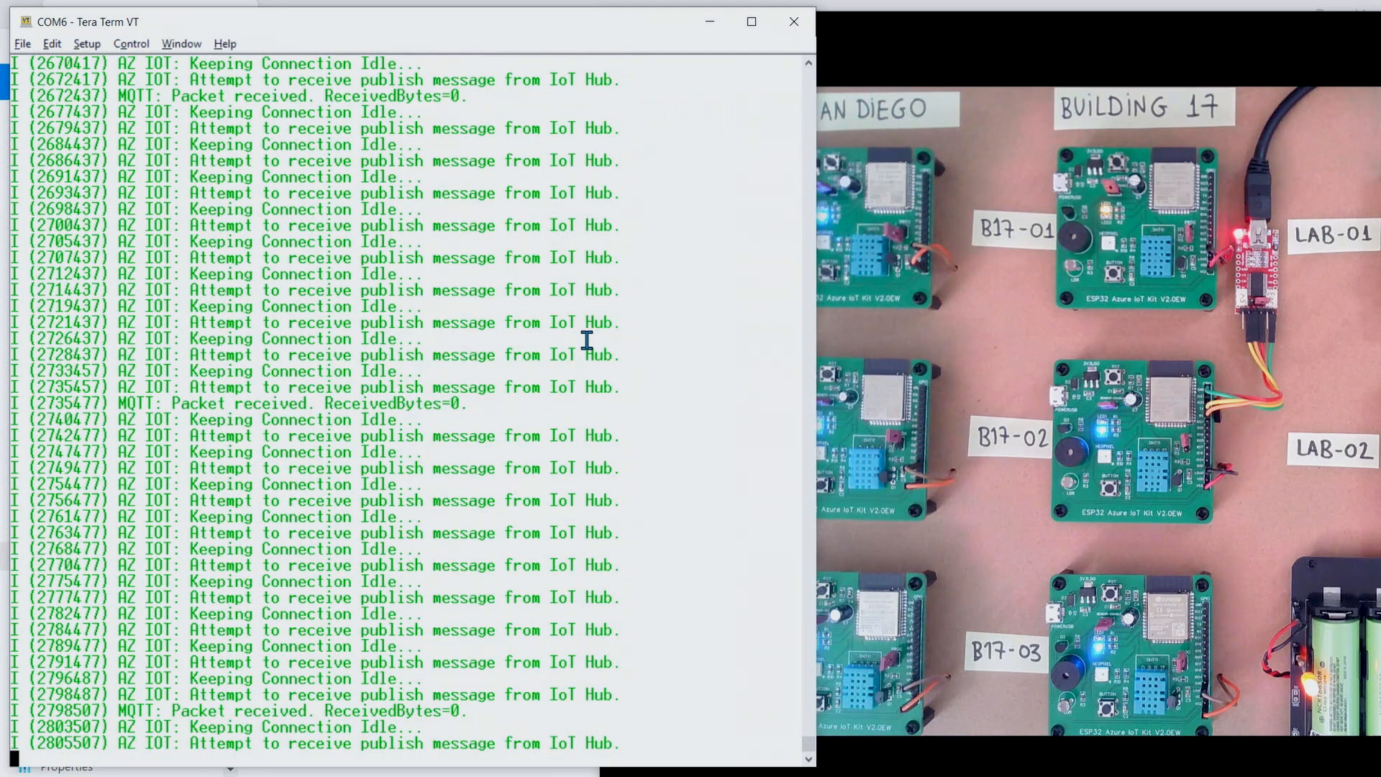
- Follow the COM6 log as the board receives and accepts the version 1.7 update request
scroll(down, 3)
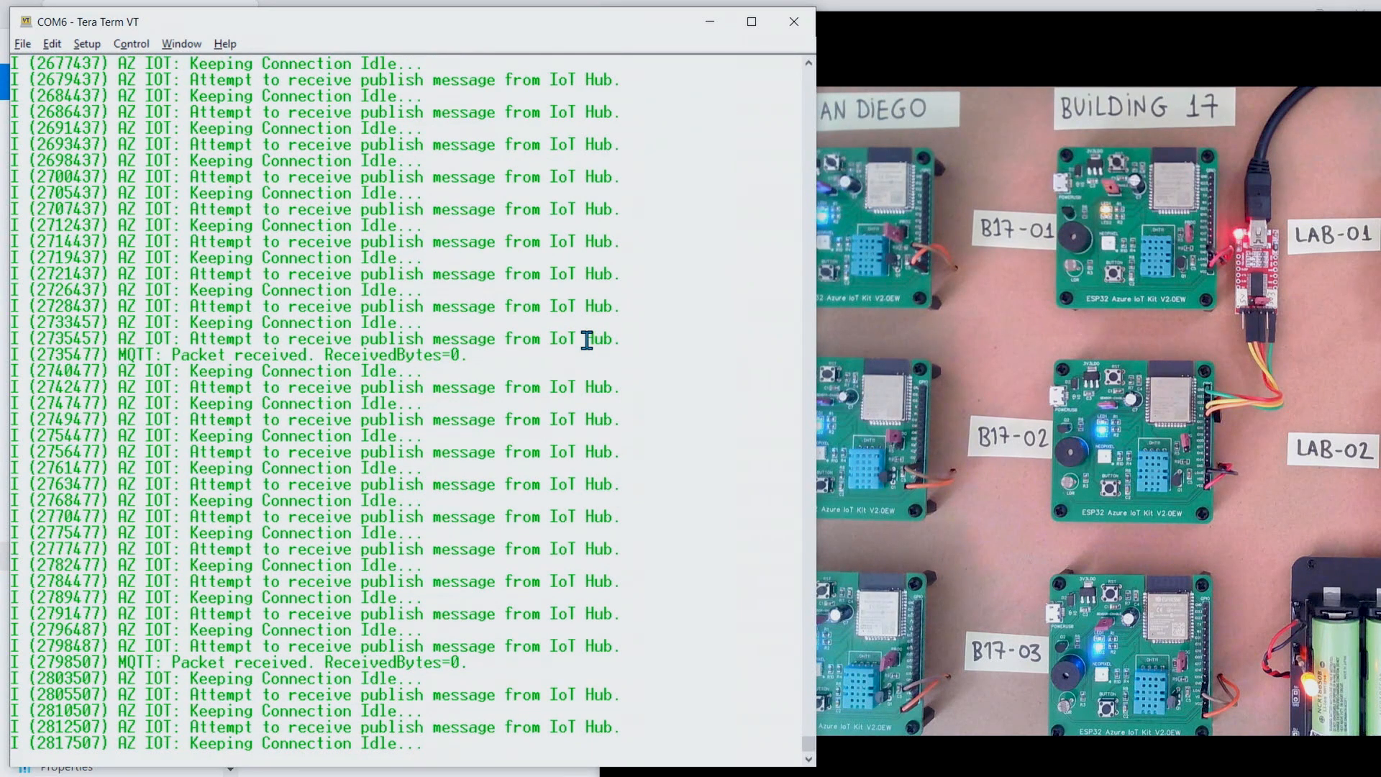
scroll(down, 3)
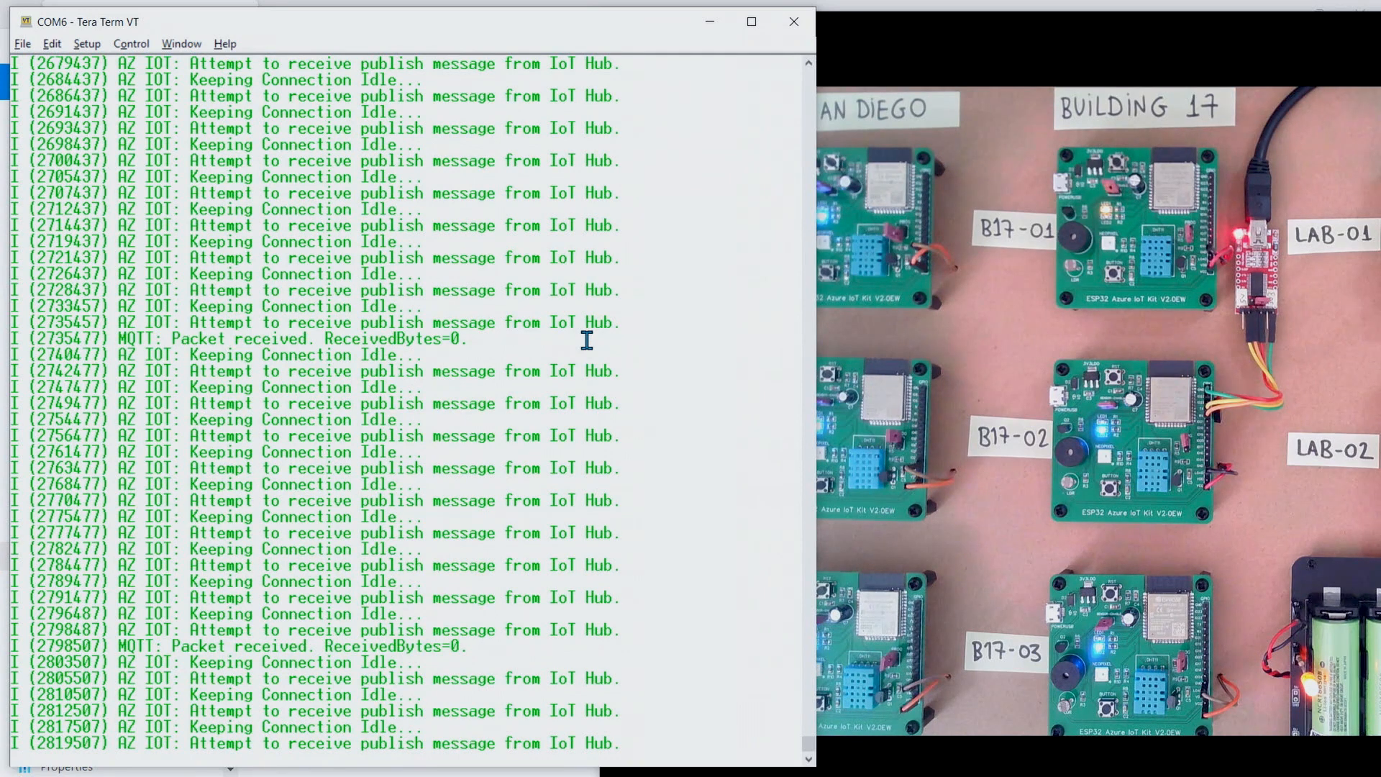
scroll(down, 3)
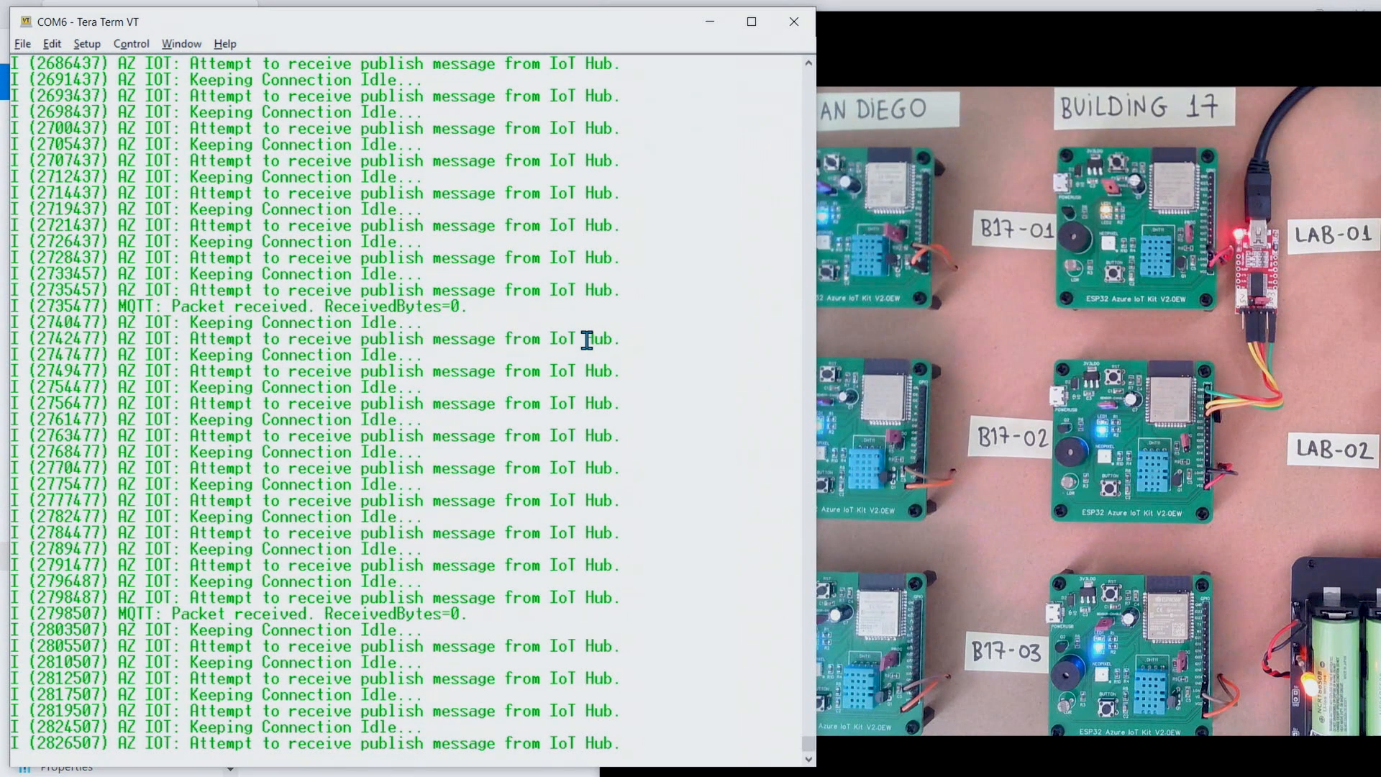
scroll(down, 3)
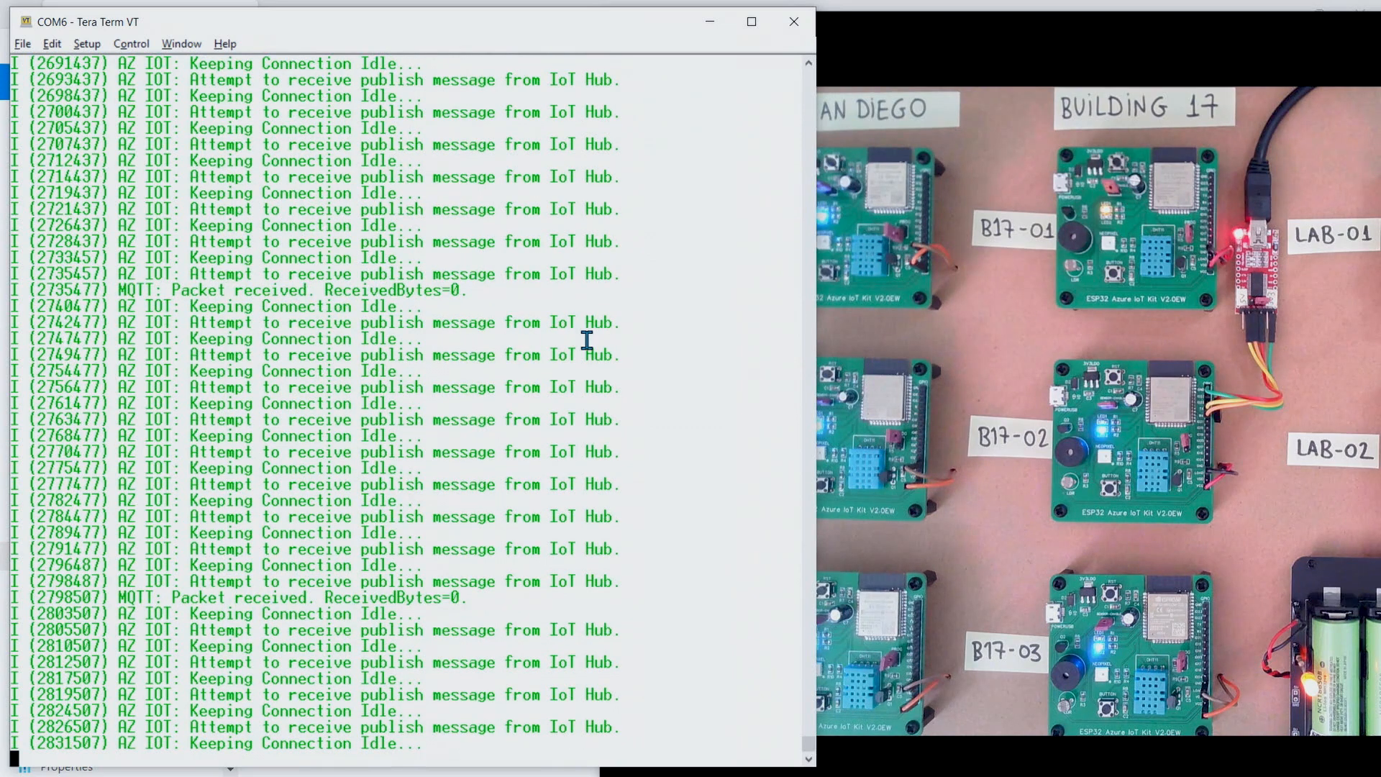
scroll(down, 3)
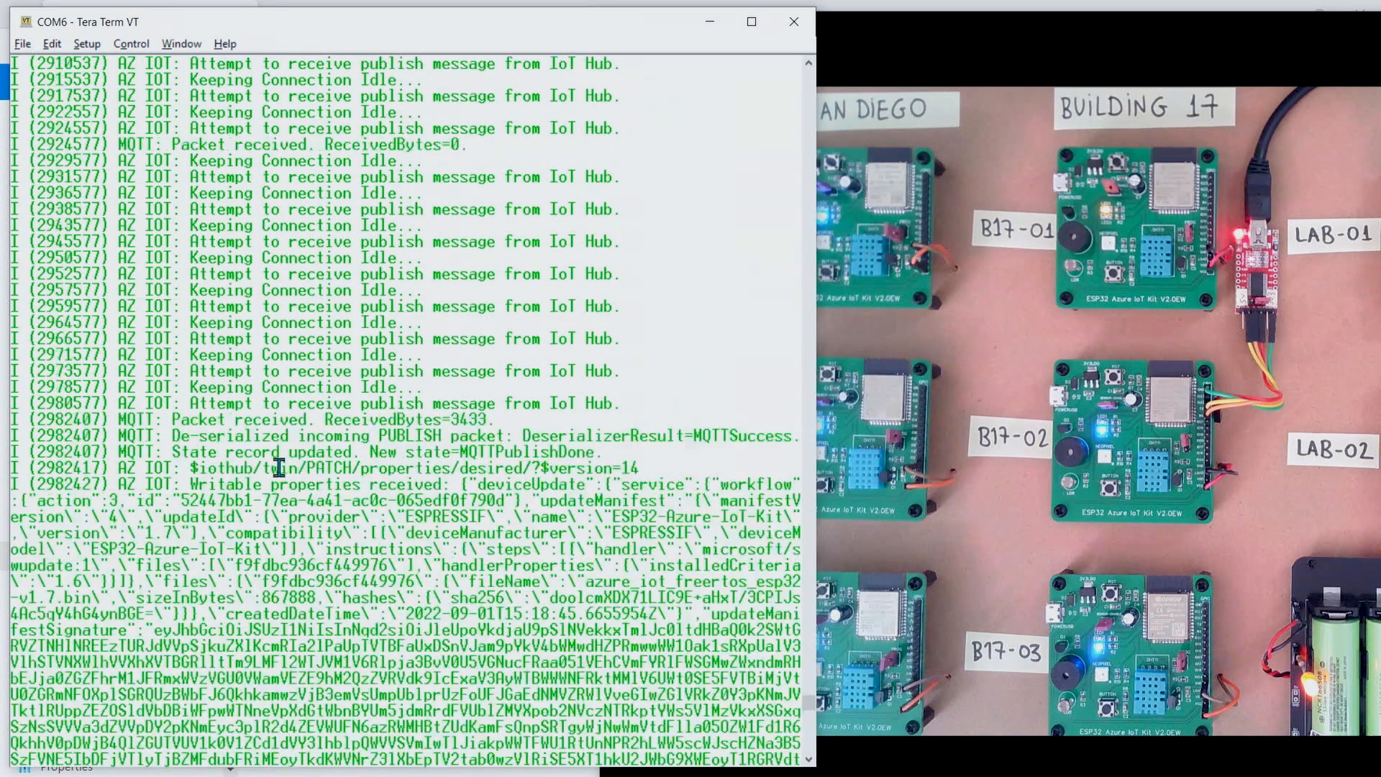
scroll(down, 3)
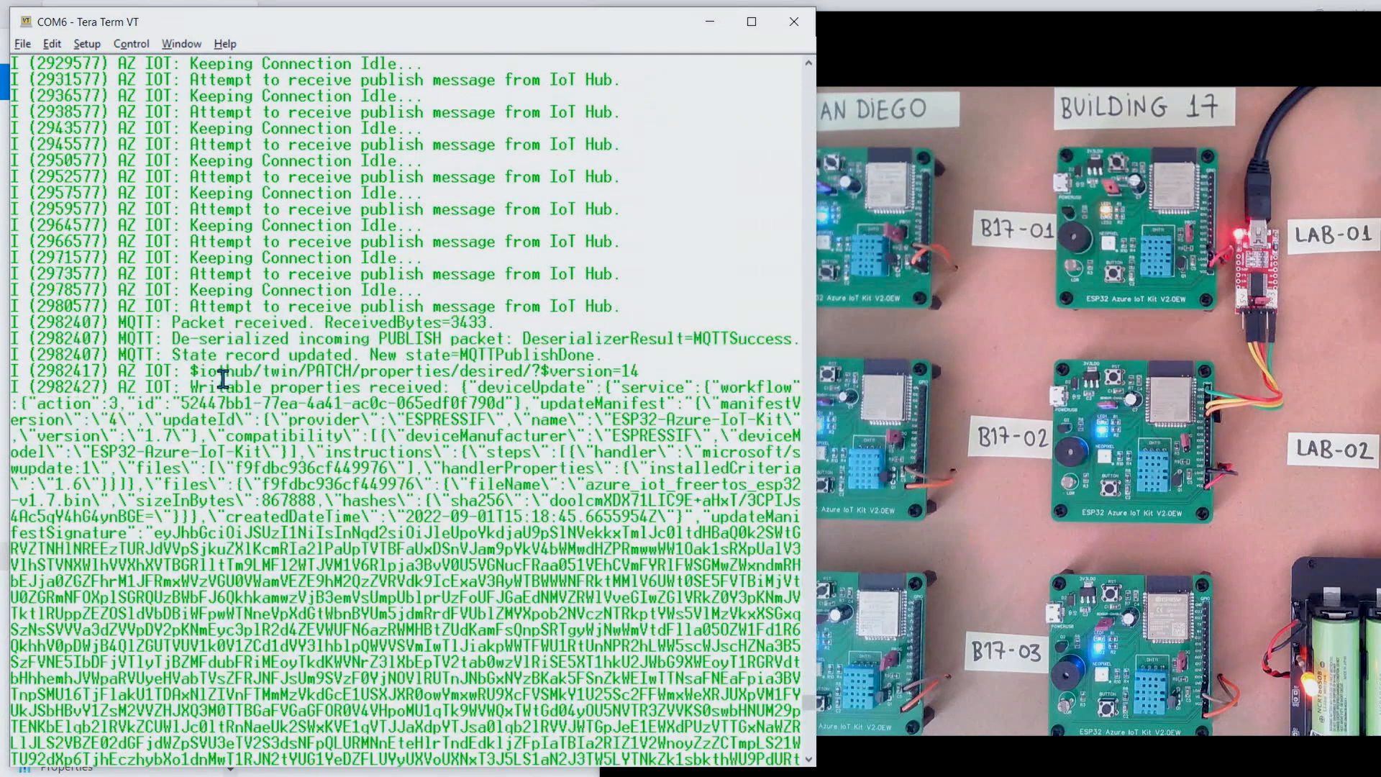
- Highlight the twin PATCH topic line and watch the manifest verification and HTTP firmware download begin
drag(220, 369, 369, 370)
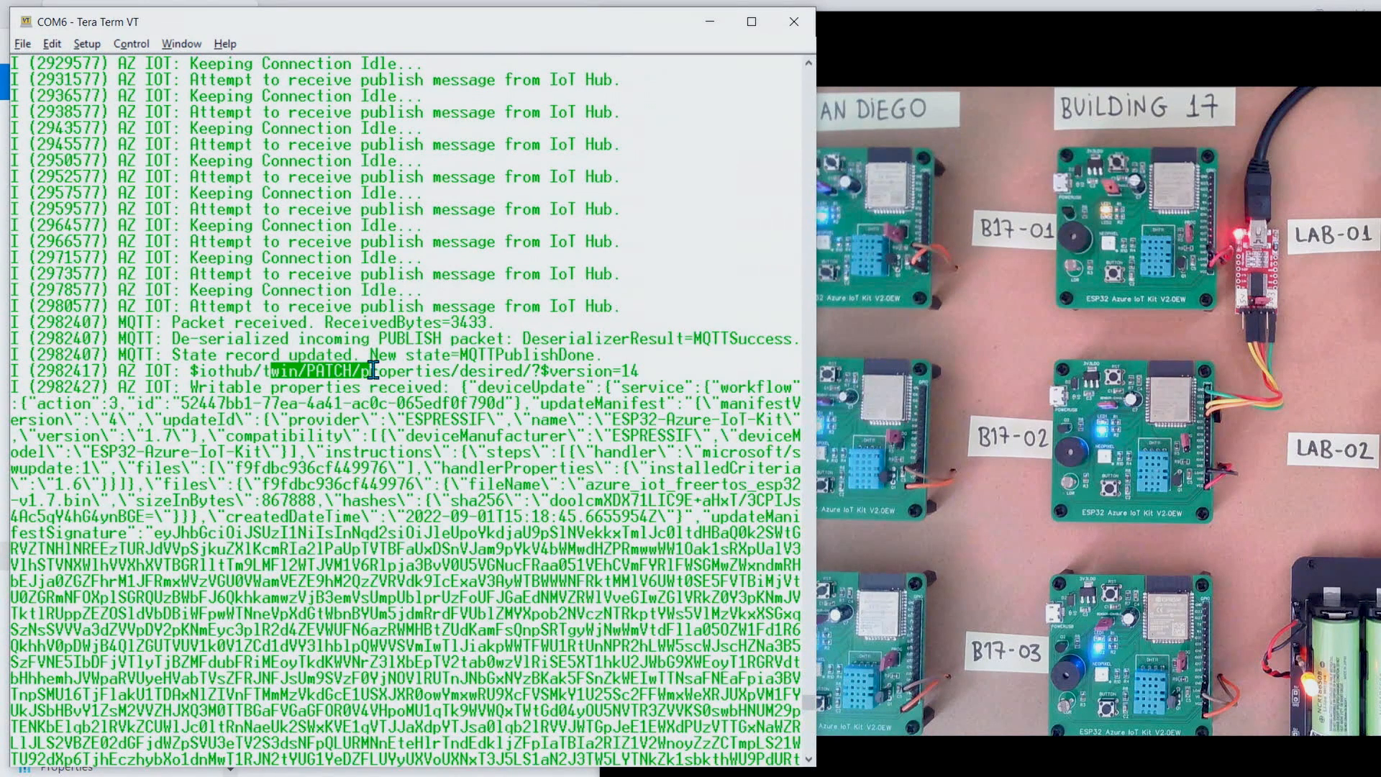
scroll(down, 3)
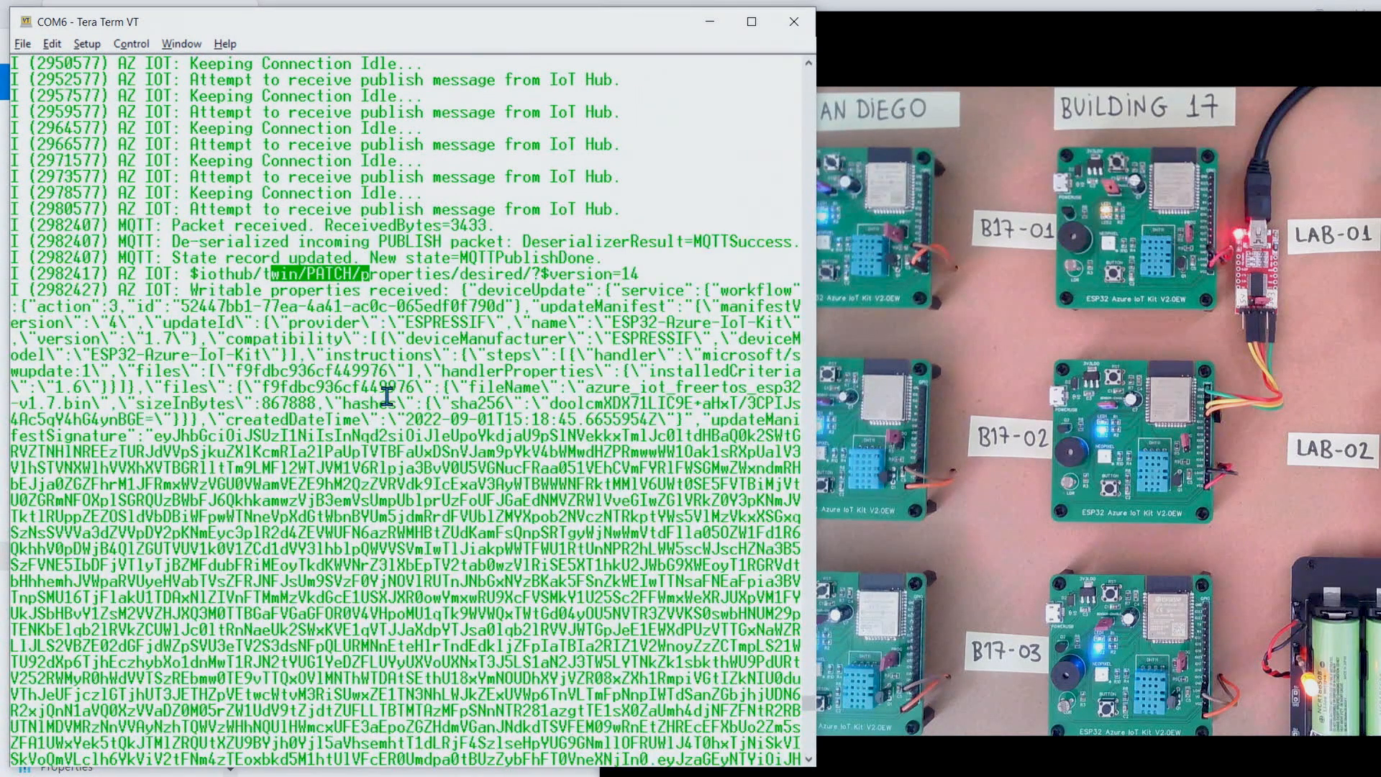
scroll(down, 3)
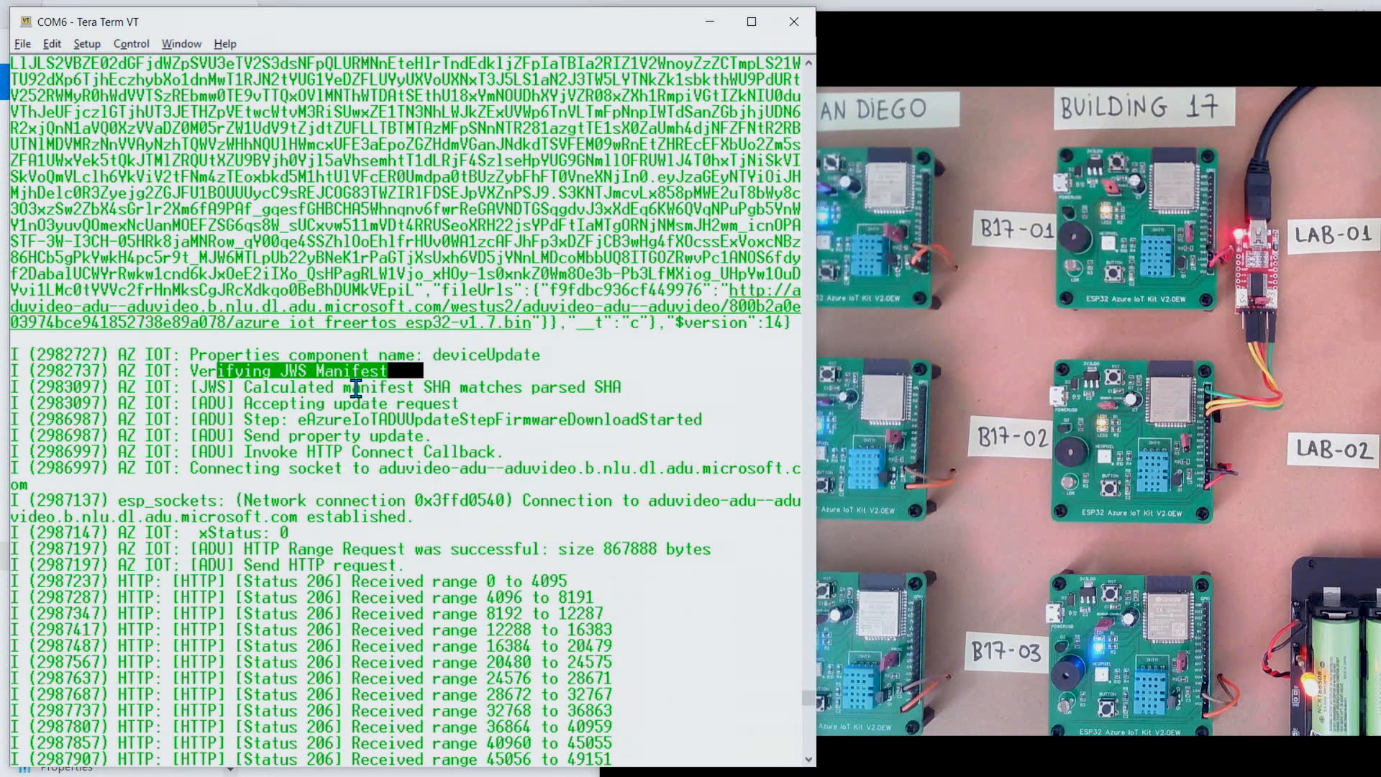
mouse_move(423, 476)
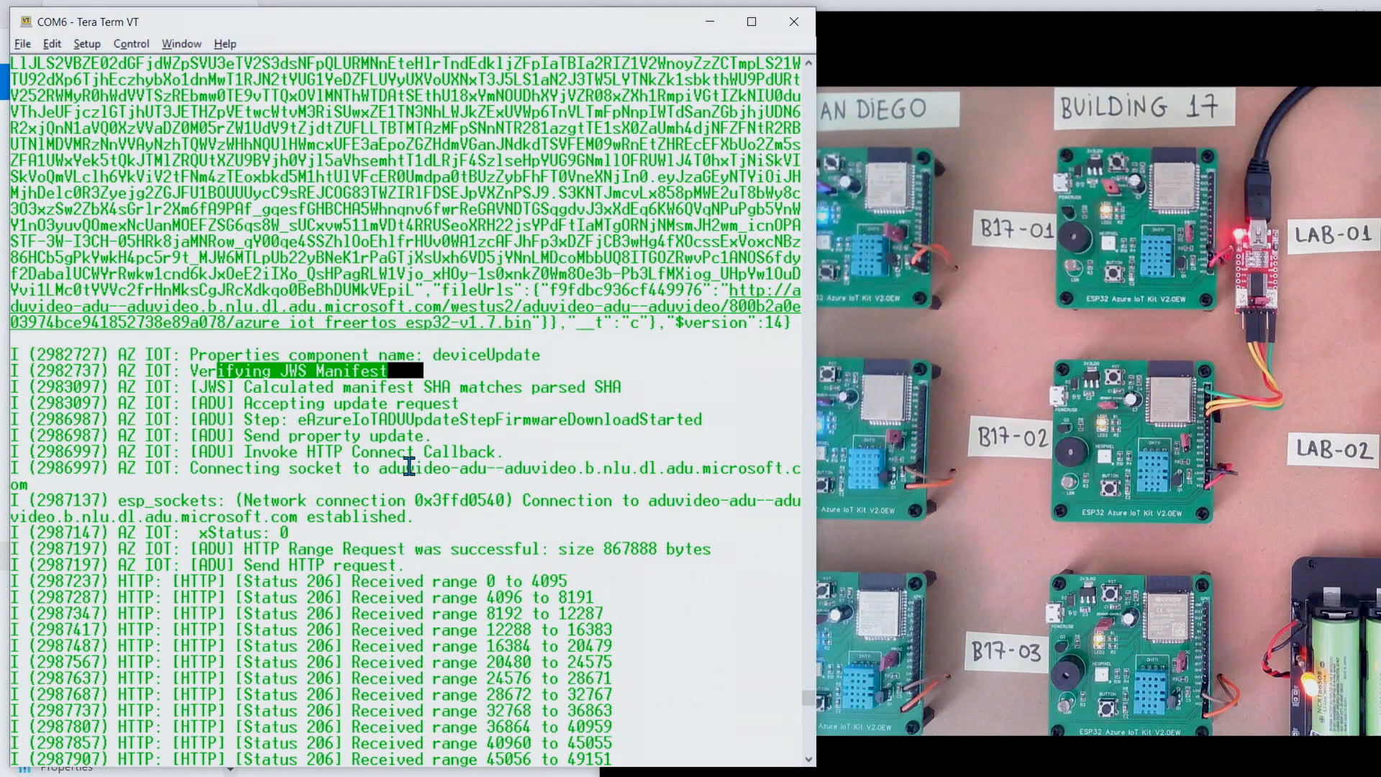
mouse_move(371, 483)
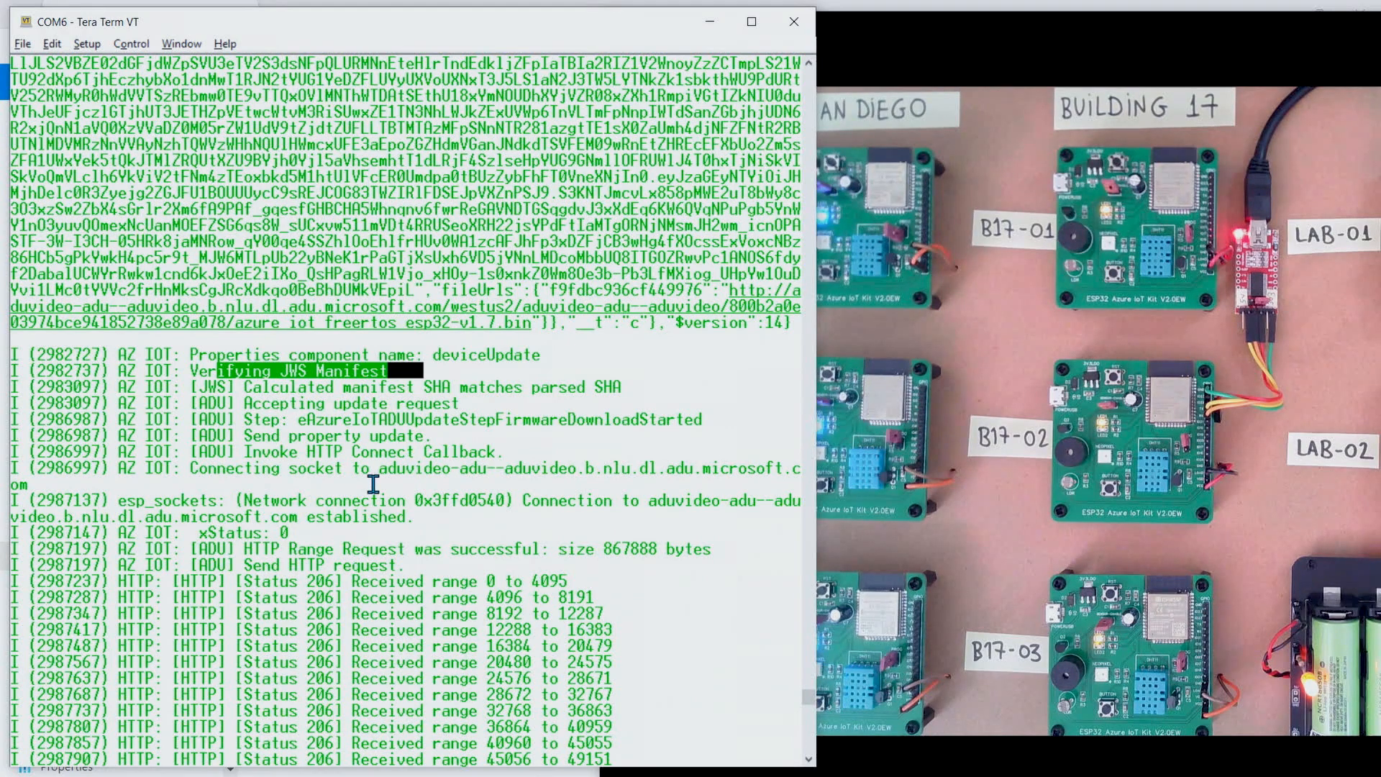
mouse_move(328, 447)
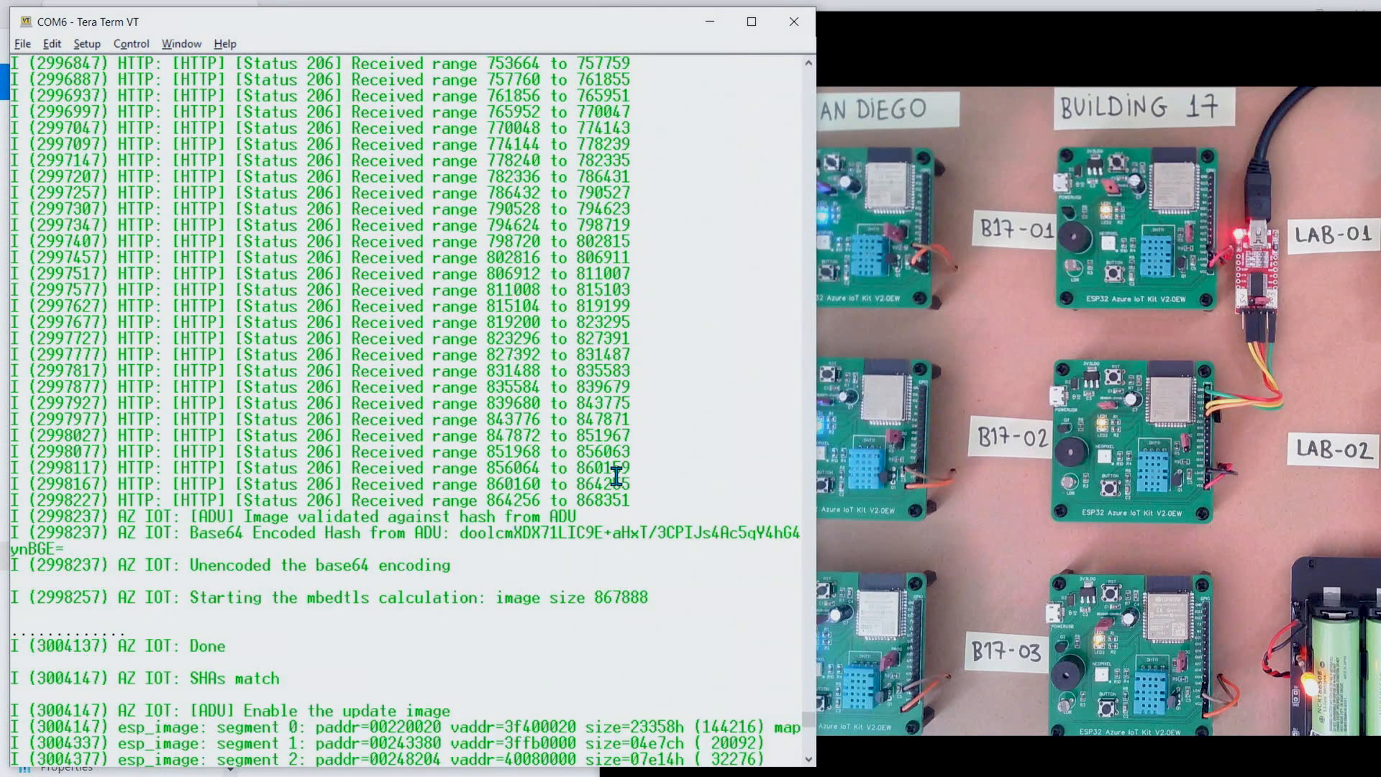
- Scroll the COM6 log to the Image validated and SHA calculation lines after the download completes
scroll(down, 3)
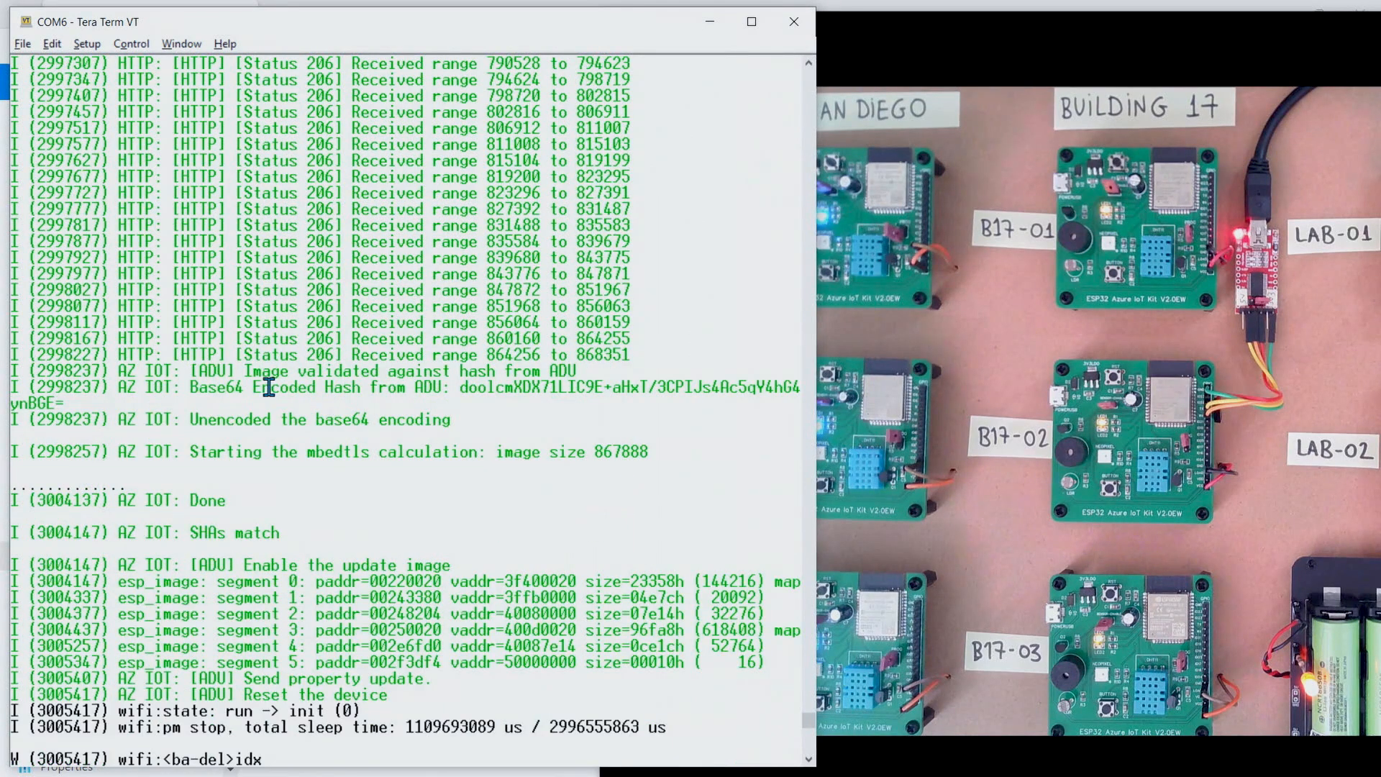
- Highlight the SHAs match line, then follow the image enable, reset and new firmware boot log
drag(264, 387, 448, 387)
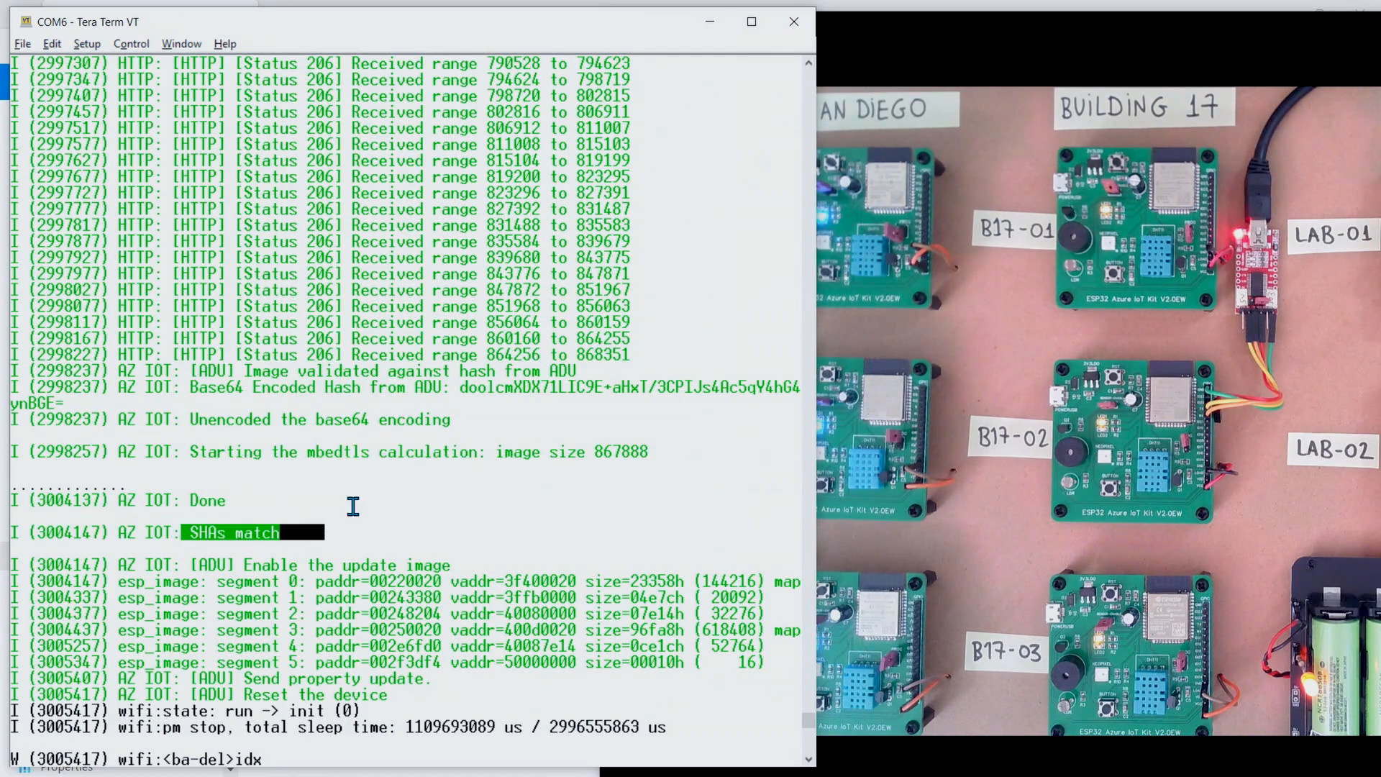
scroll(down, 3)
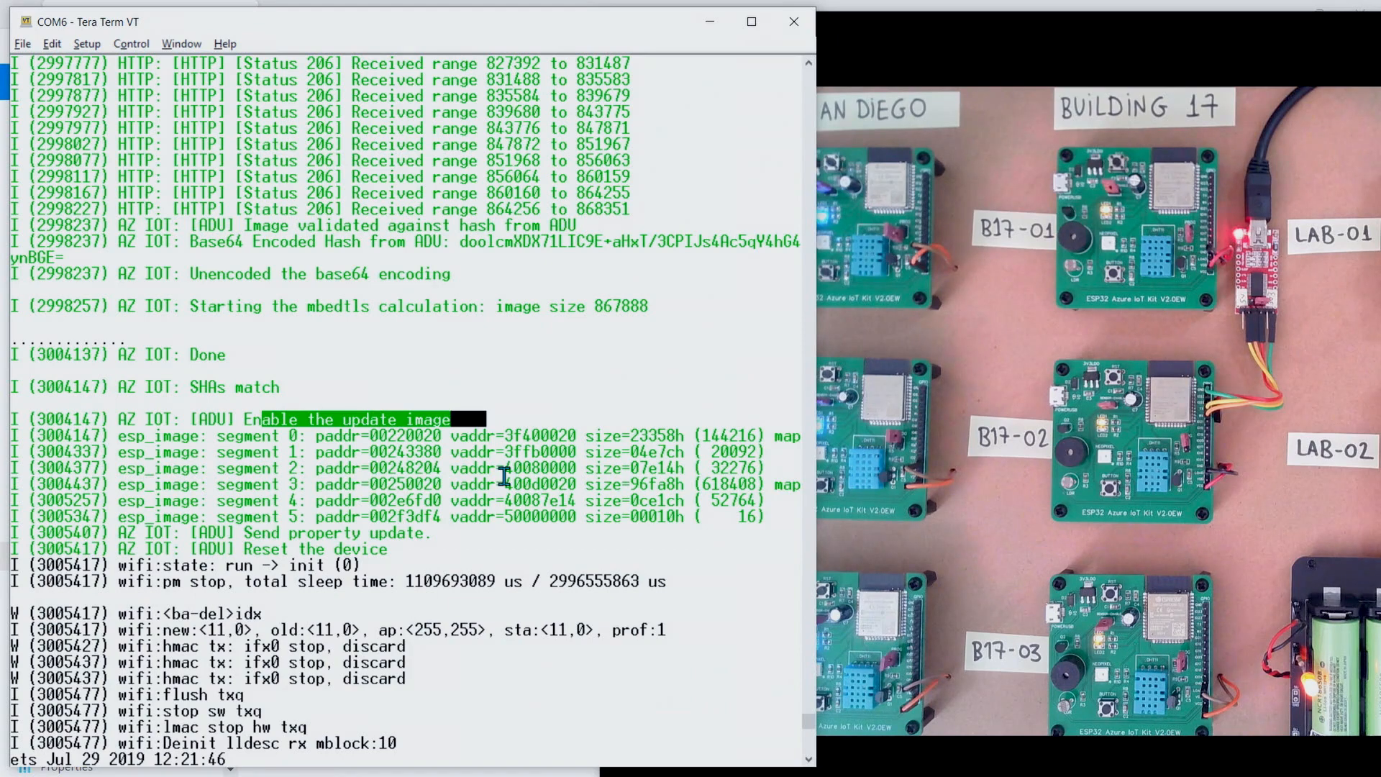
scroll(down, 3)
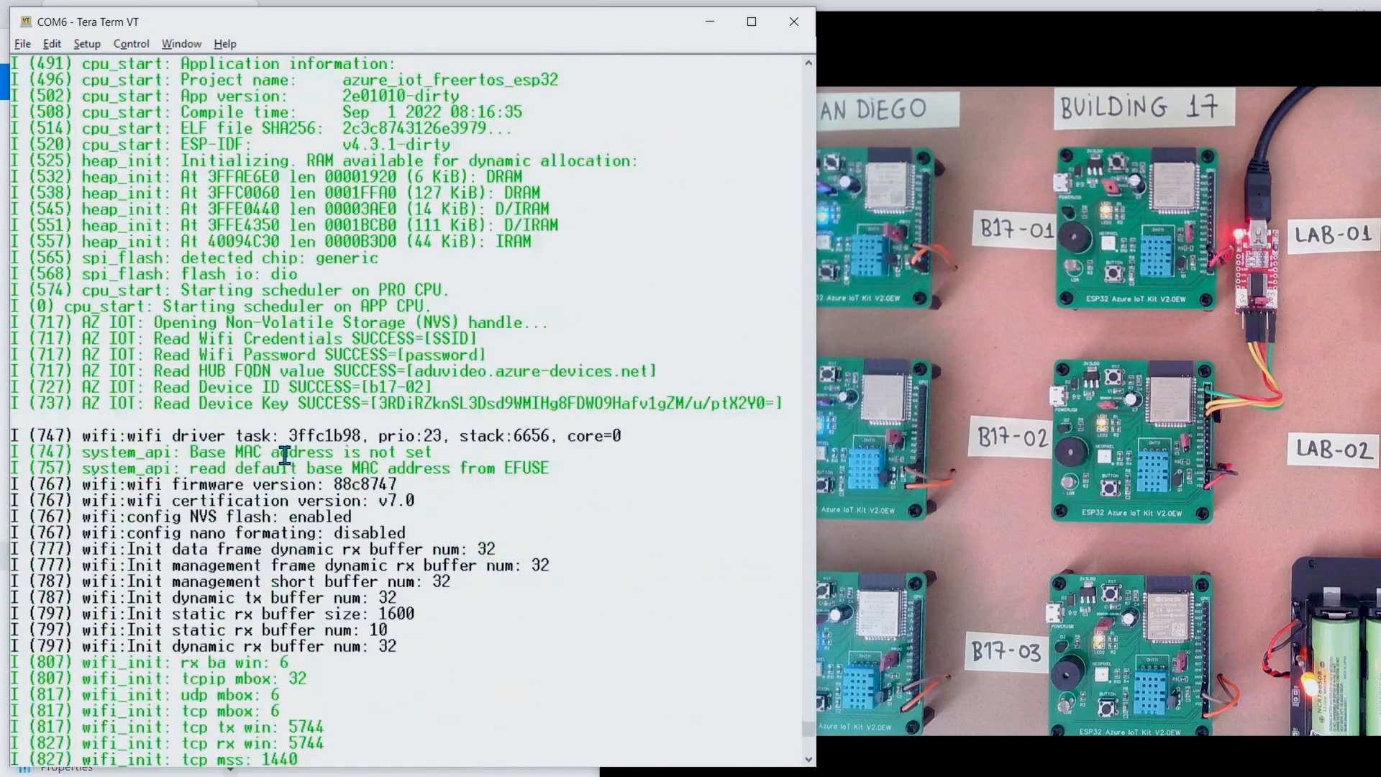
- Scroll to the ADU SAMPLE banner reporting Version: 1.7 and the rejected-as-current update line
scroll(down, 3)
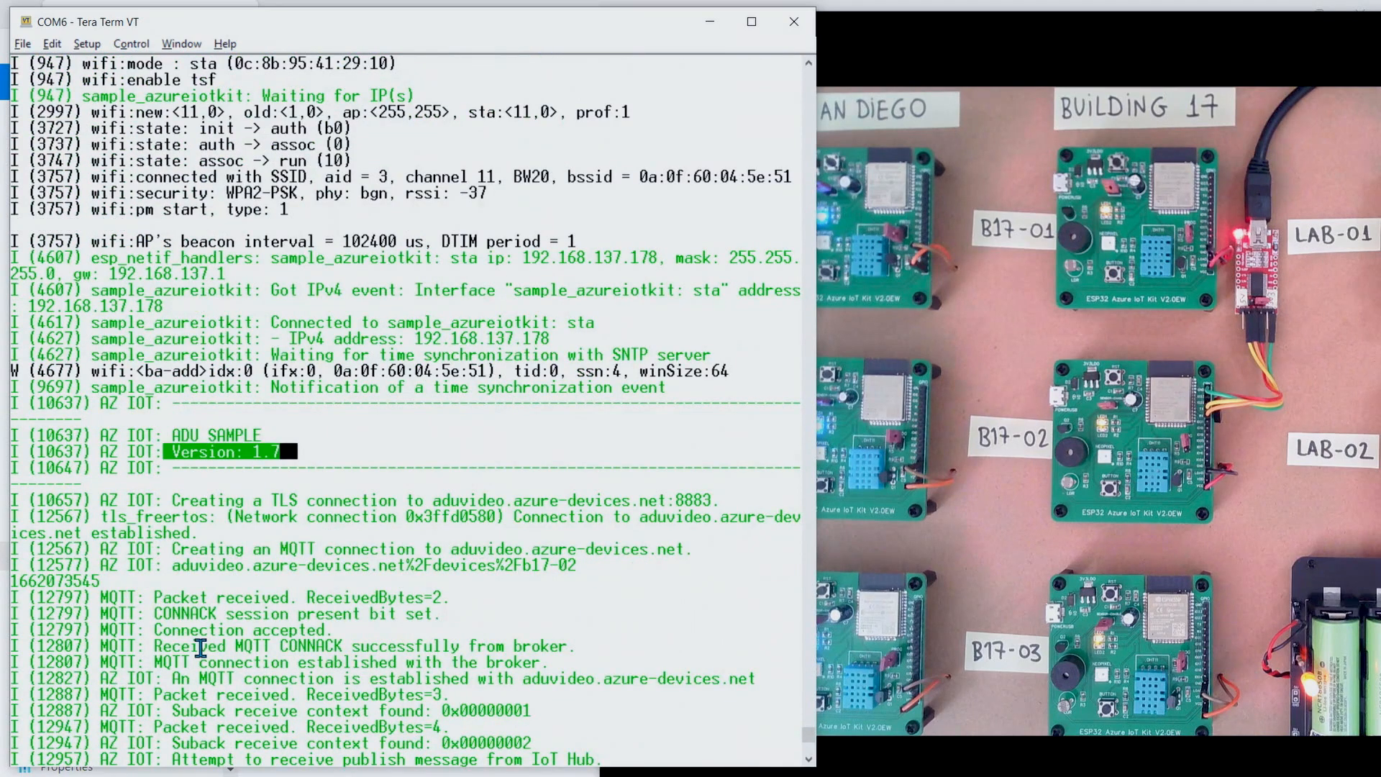
scroll(down, 3)
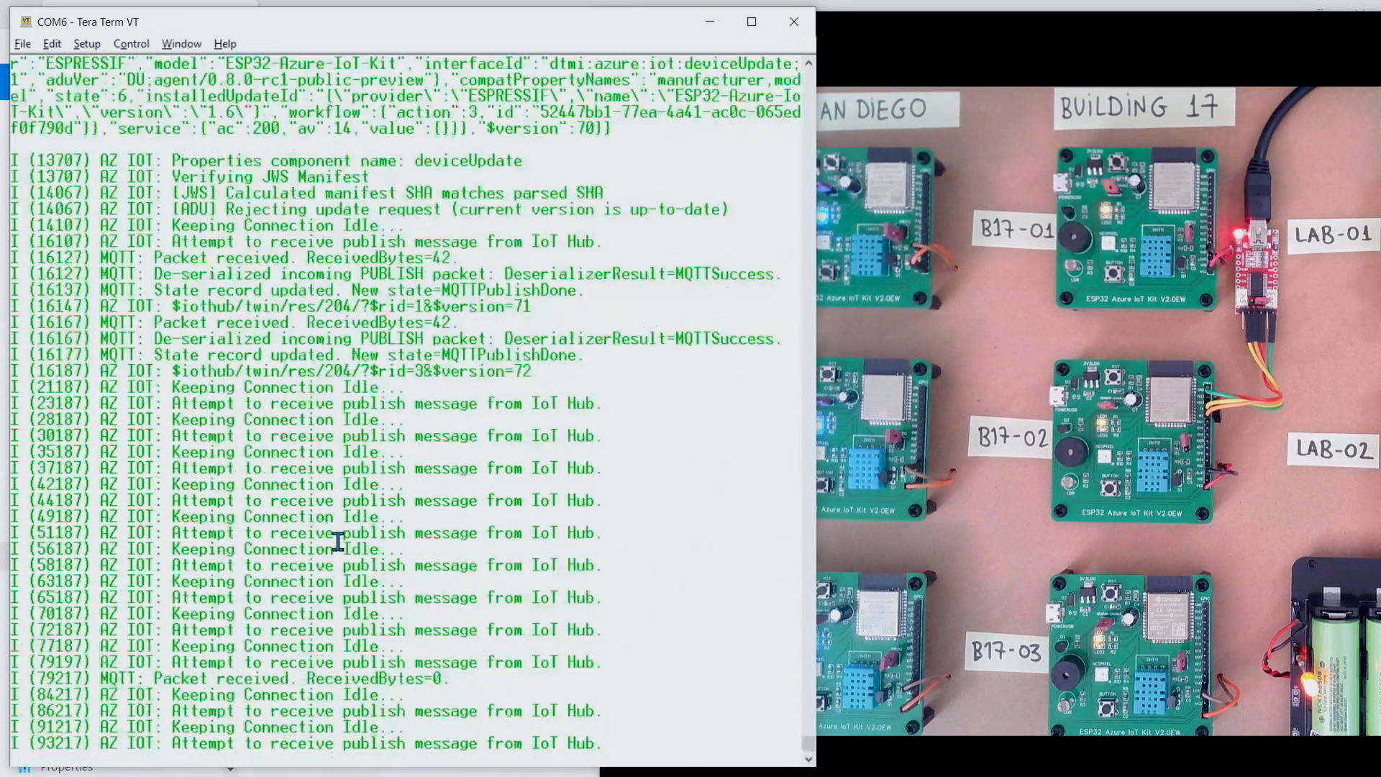
scroll(down, 3)
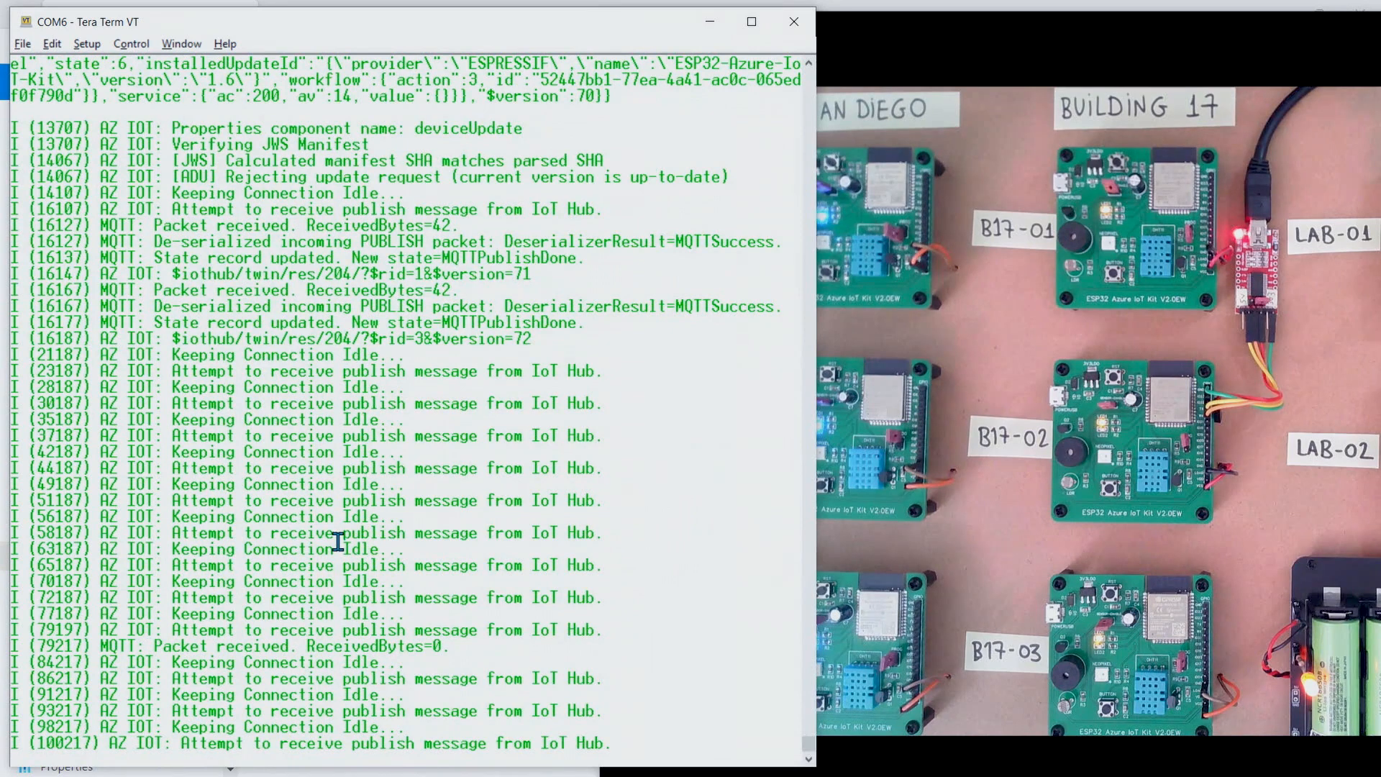
mouse_move(1113, 52)
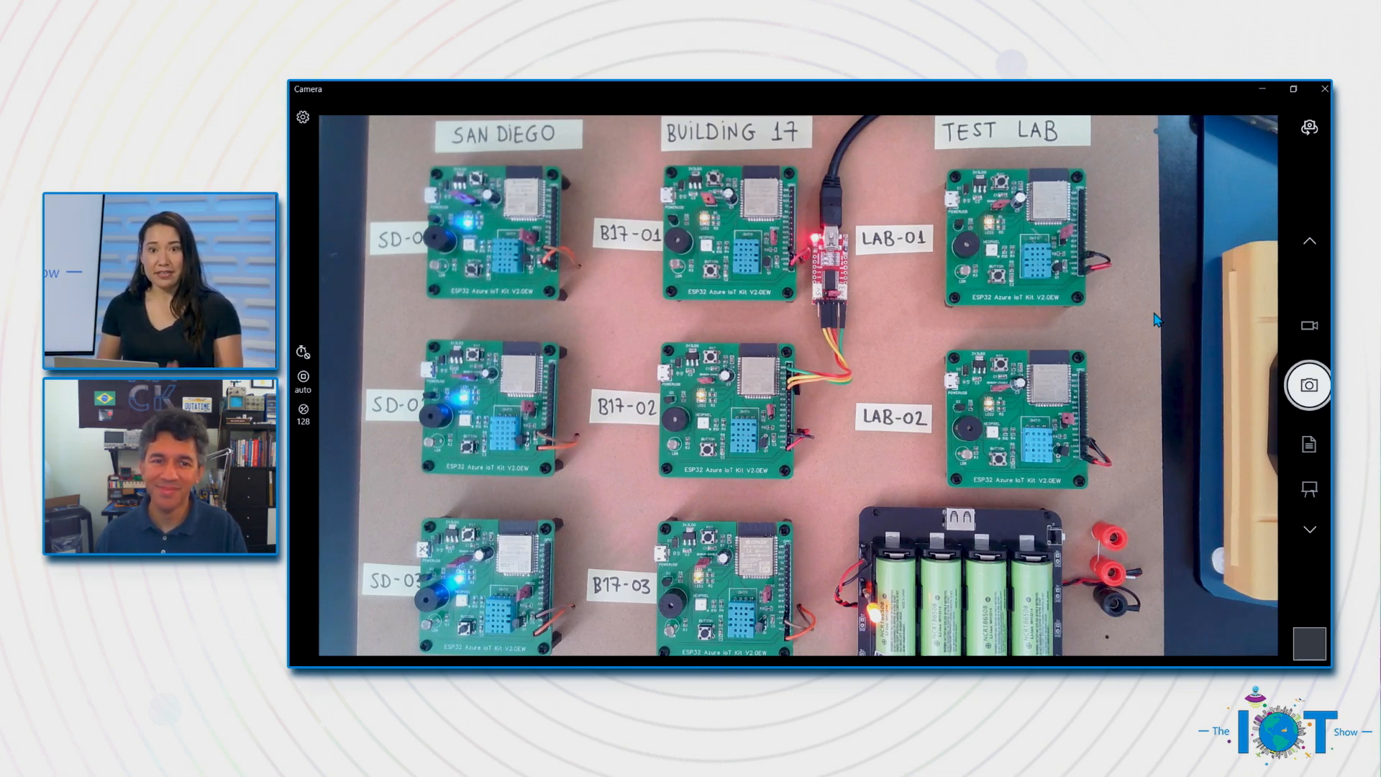
mouse_move(1239, 344)
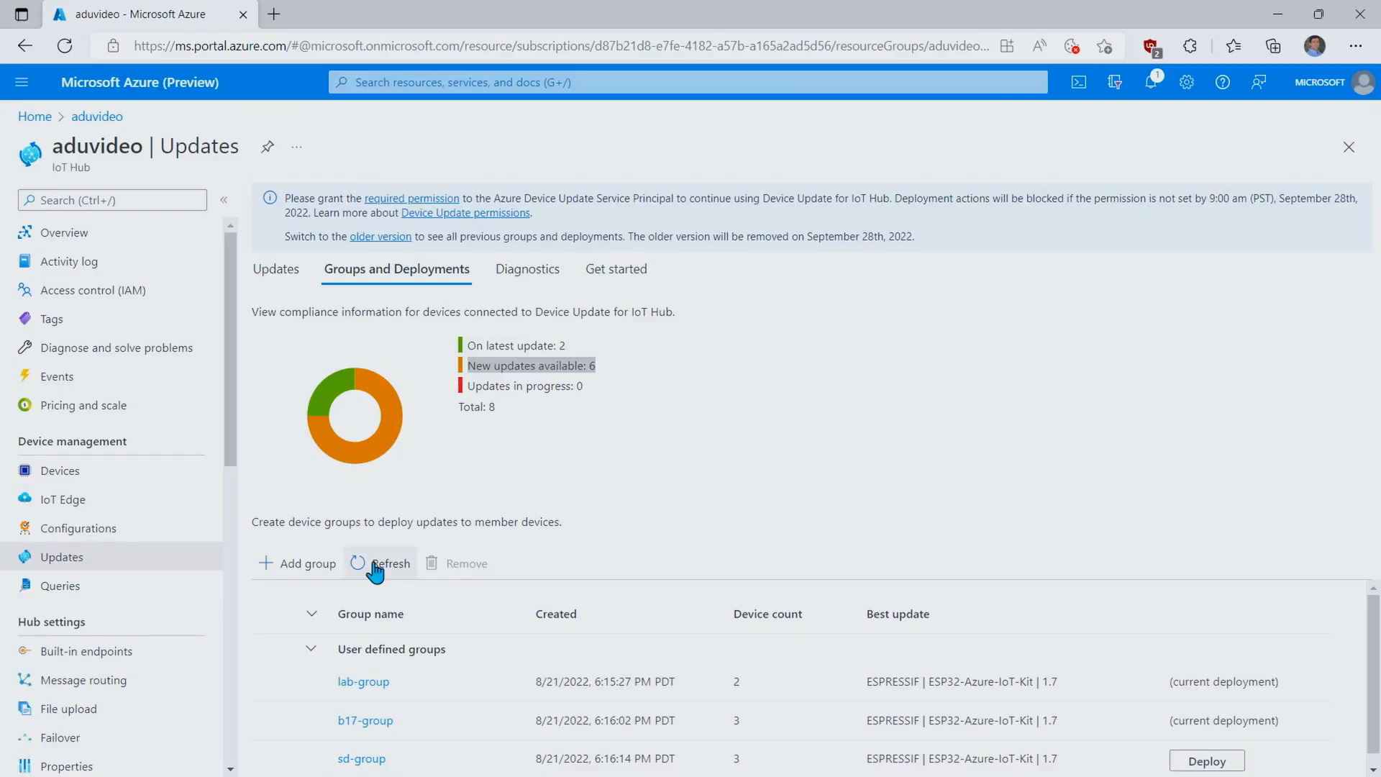
- Refresh compliance to 5 devices up to date, then navigate the browser to aka.ms/ota/esp32
click(390, 563)
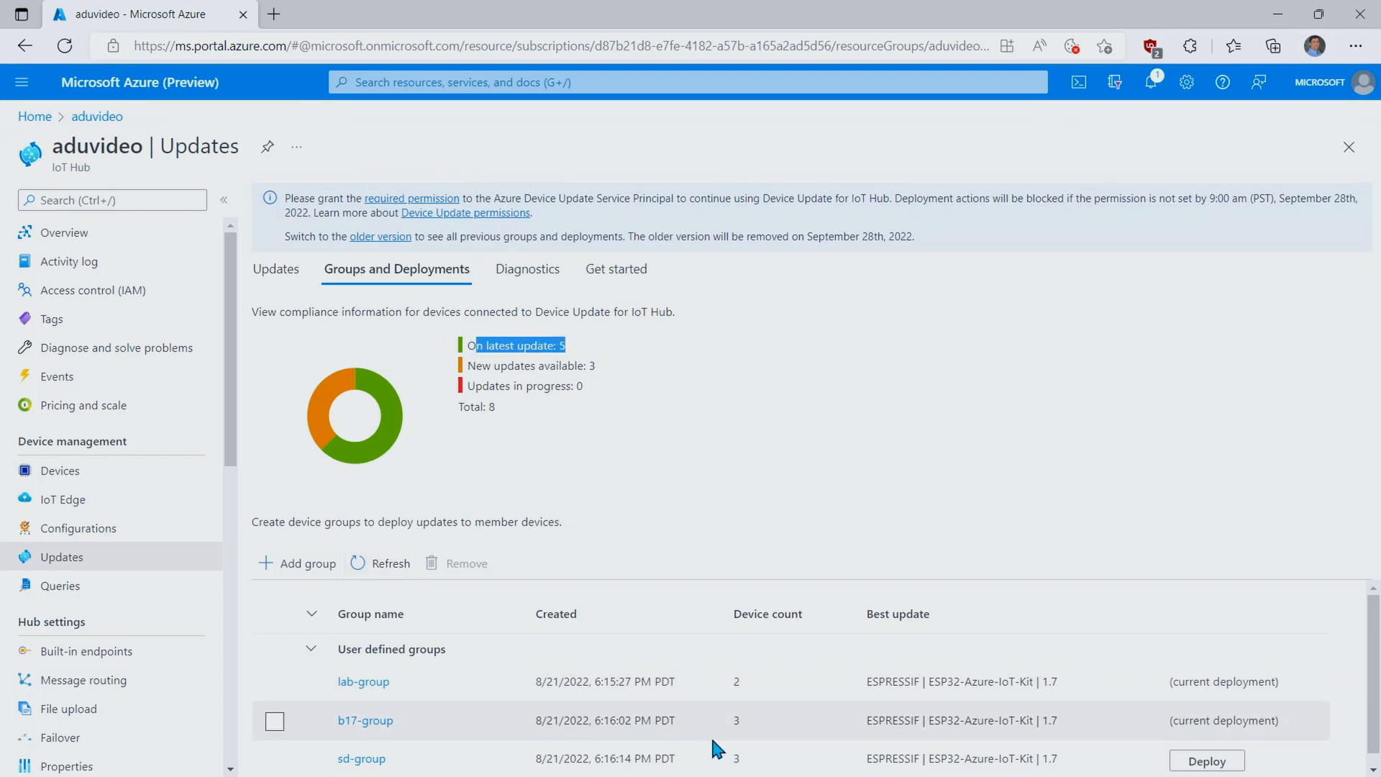
mouse_move(735, 729)
text(aka.ms/ota/esp32)
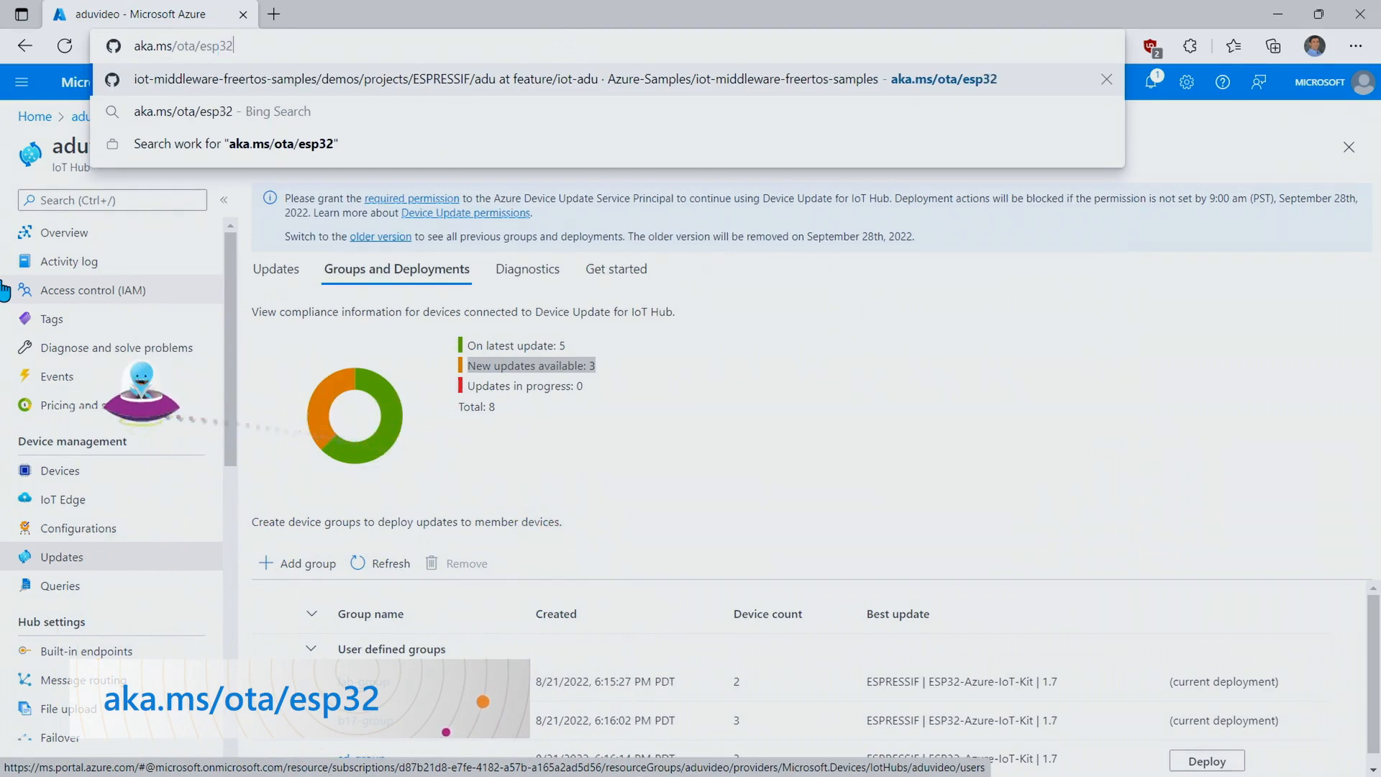
key(Enter)
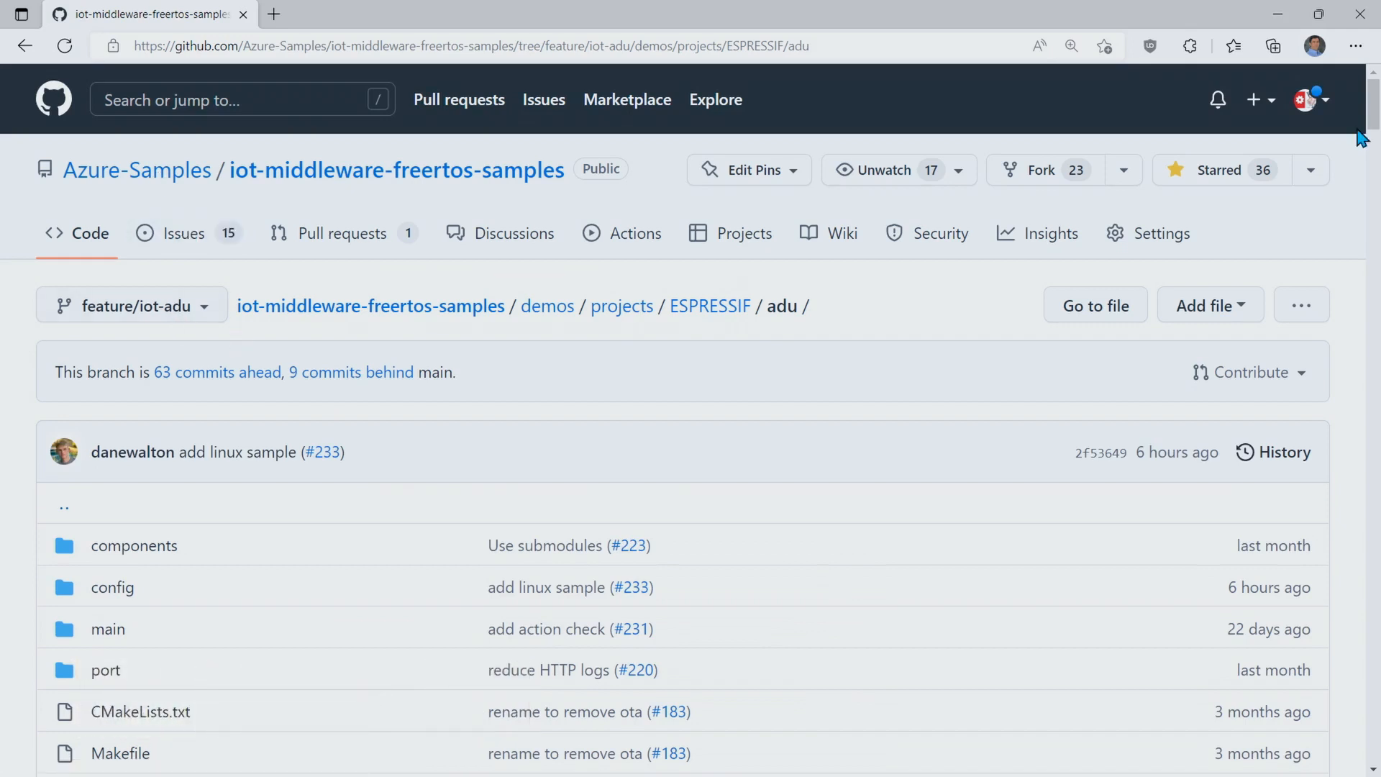
- Scroll the ESP32 ADU sample README through prerequisites and device tagging to Prepare the Sample
scroll(down, 3)
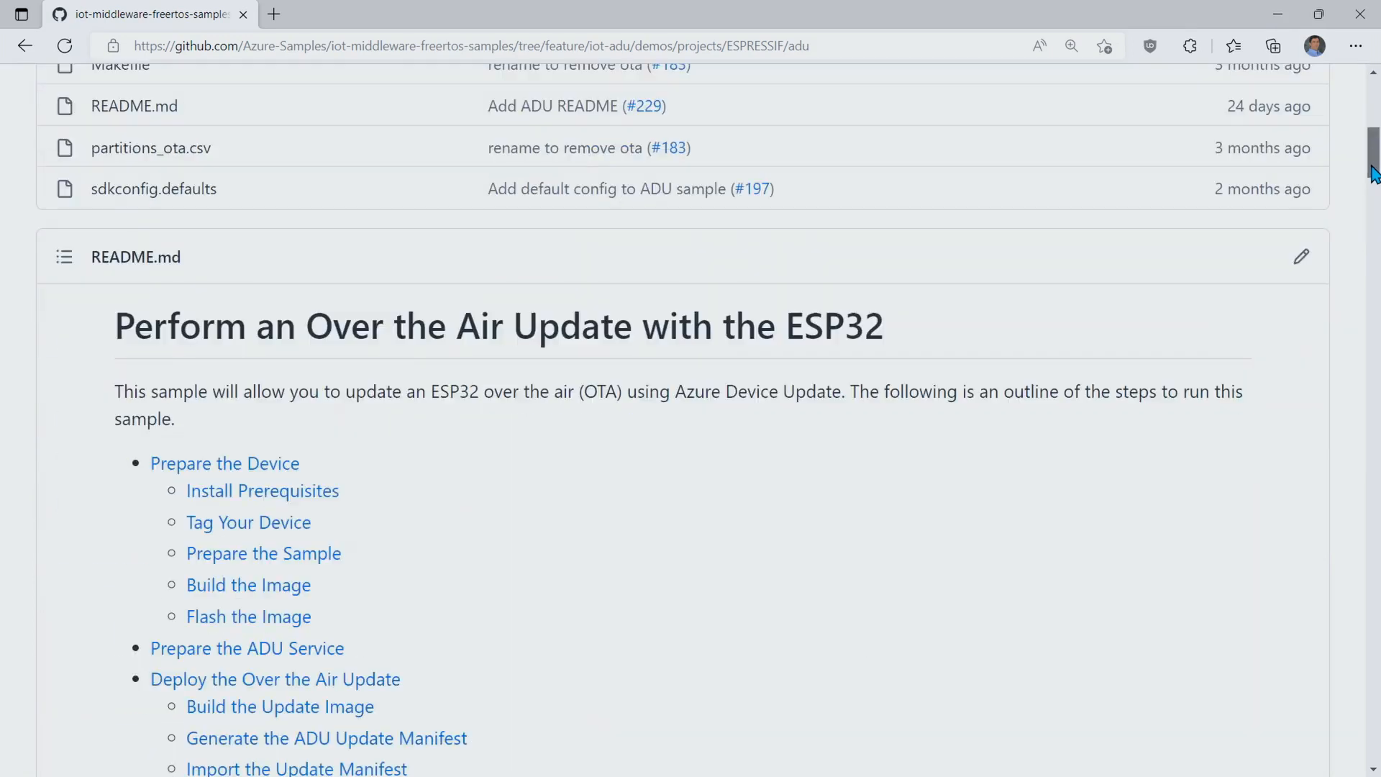
scroll(down, 3)
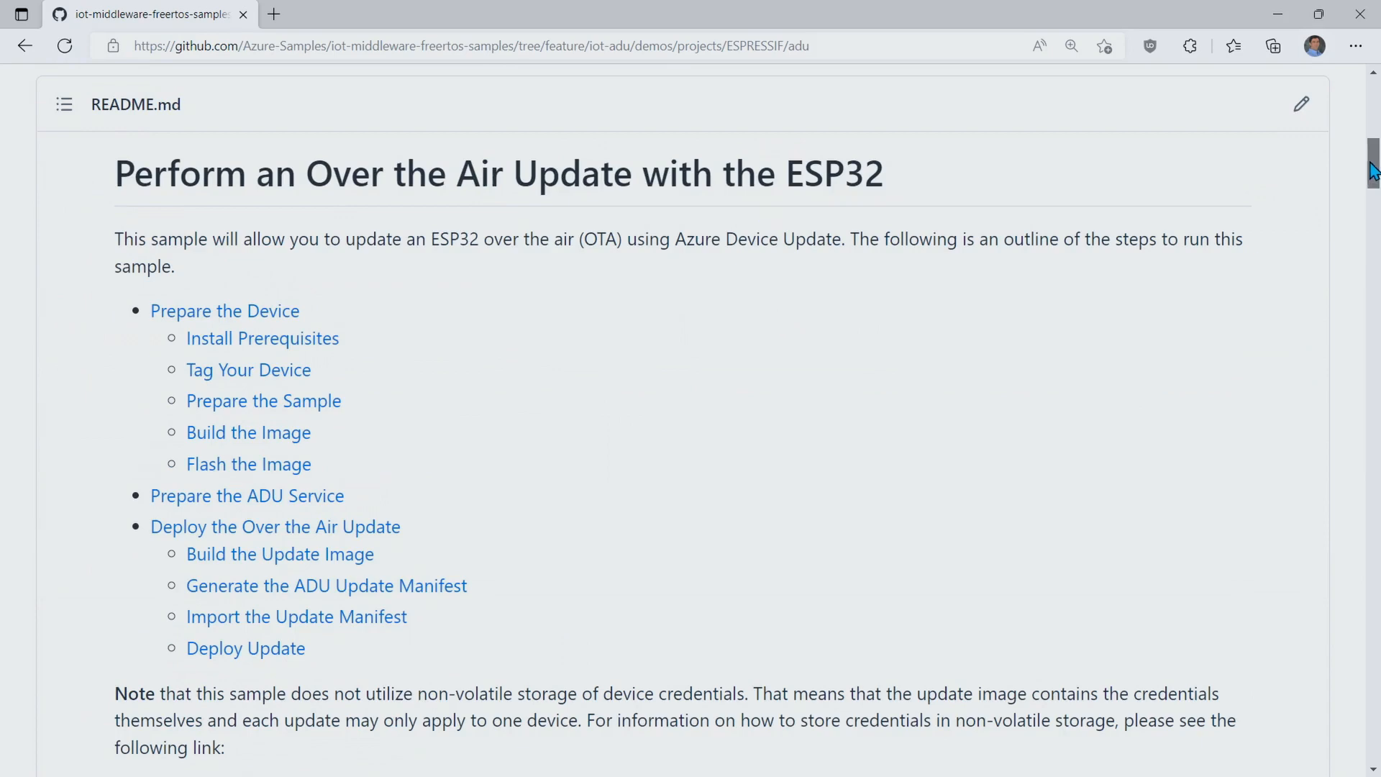
scroll(down, 3)
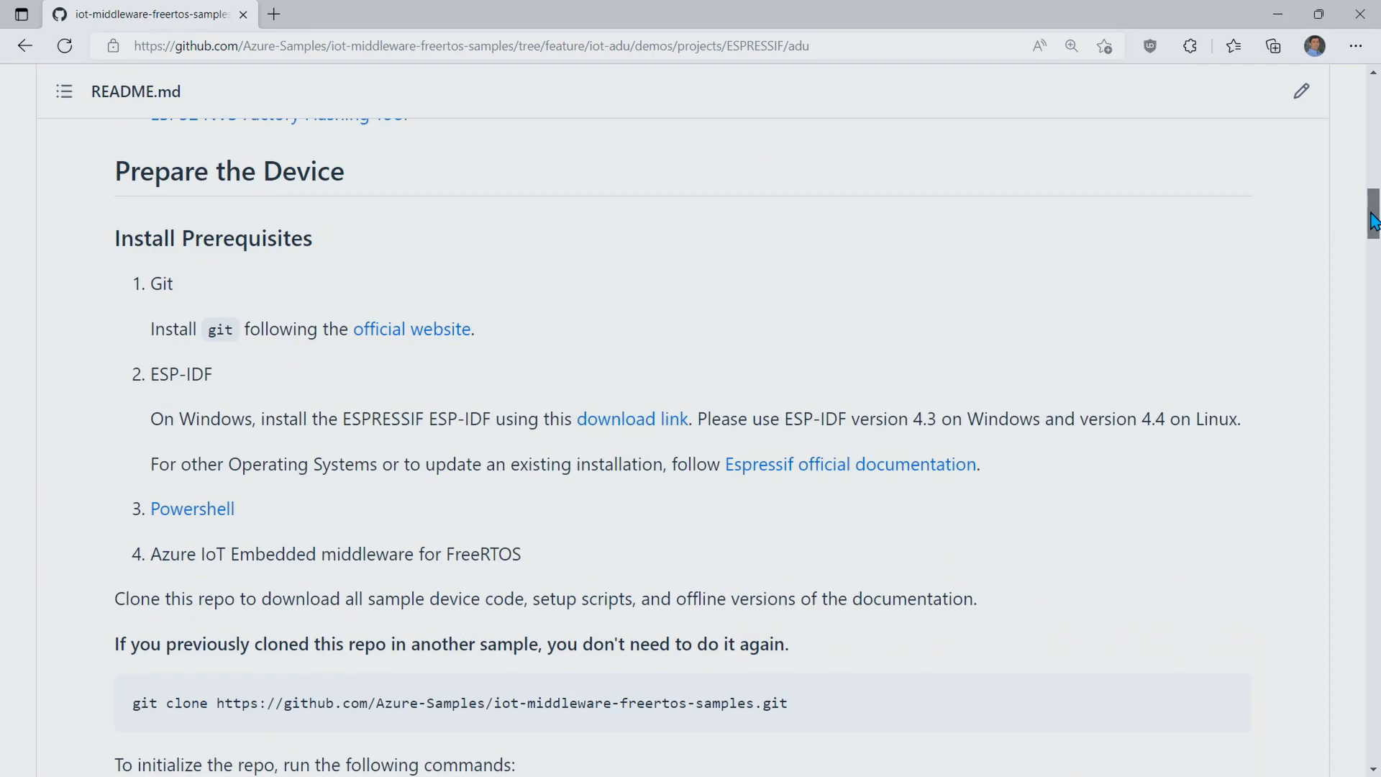
scroll(down, 3)
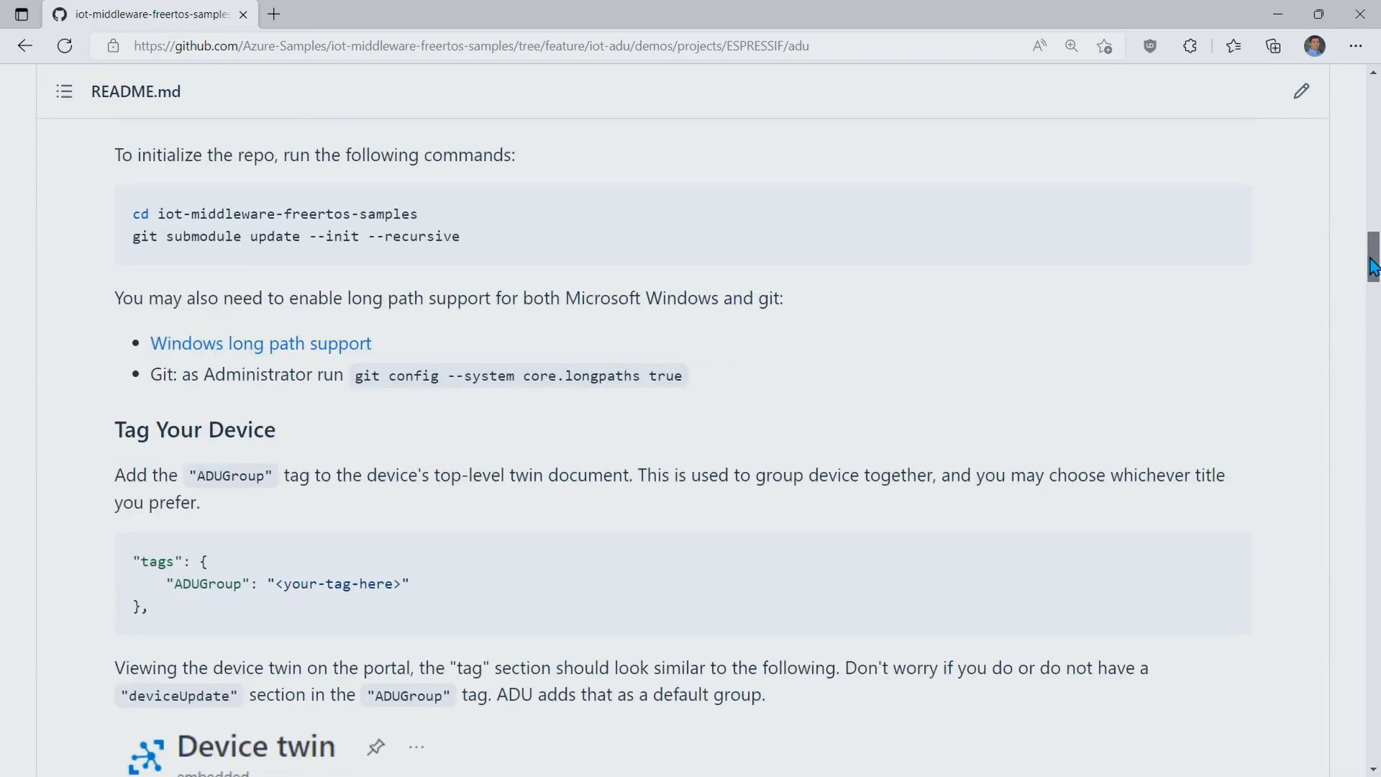
scroll(down, 3)
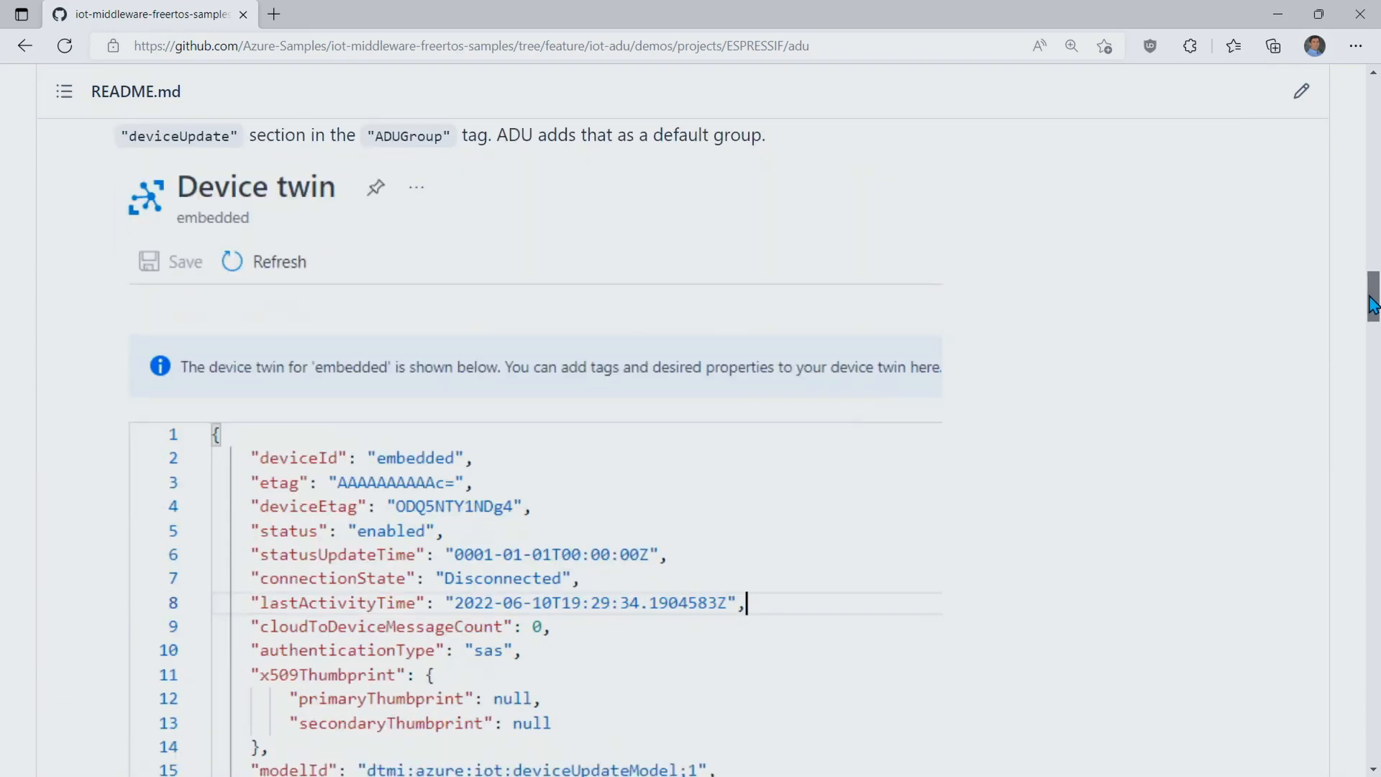
scroll(down, 3)
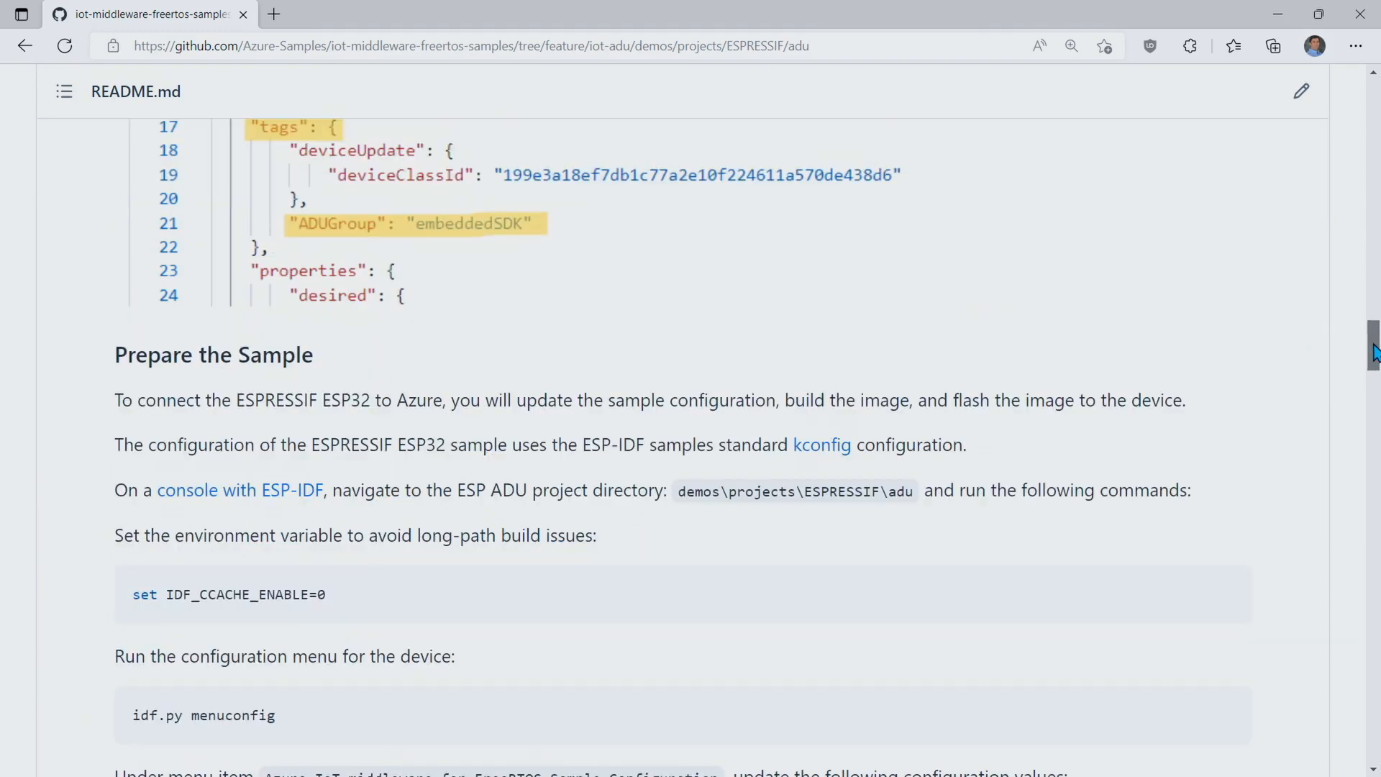
scroll(down, 3)
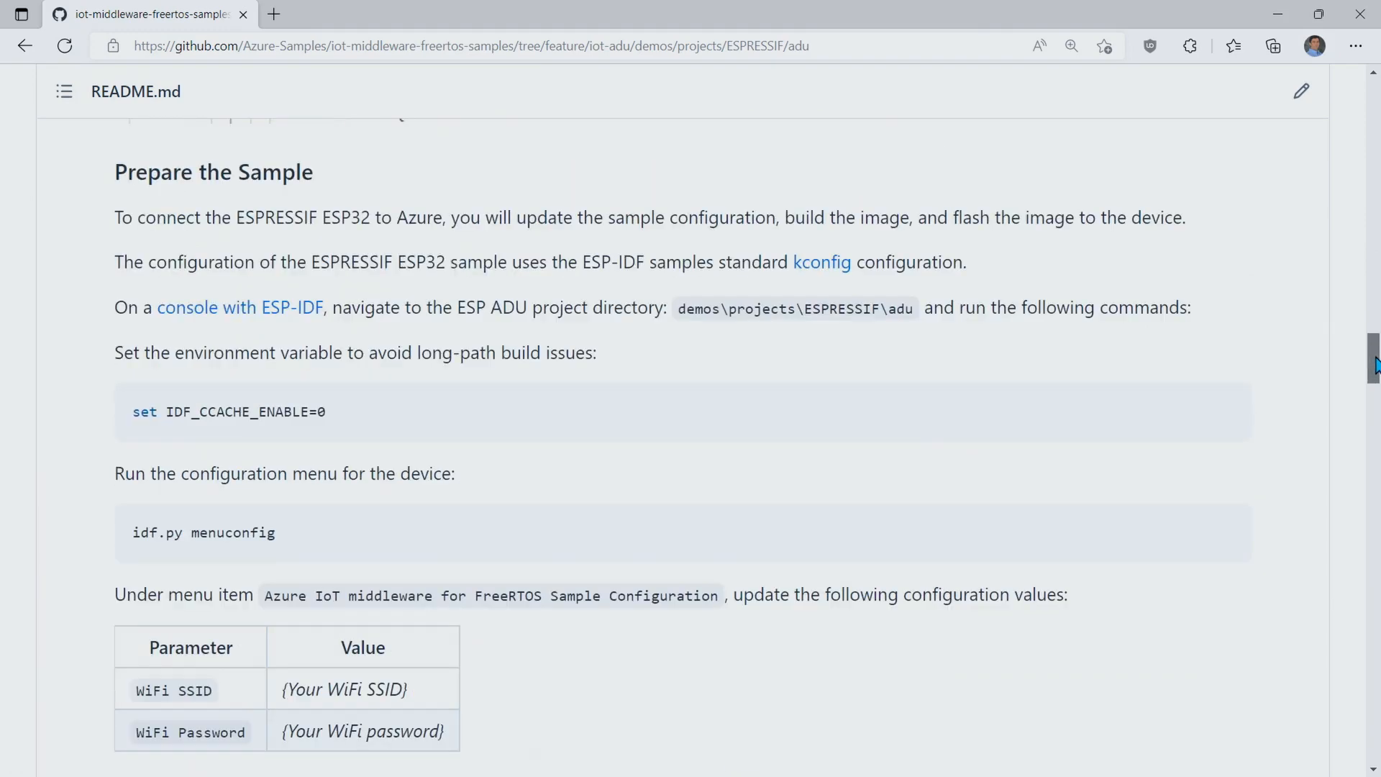